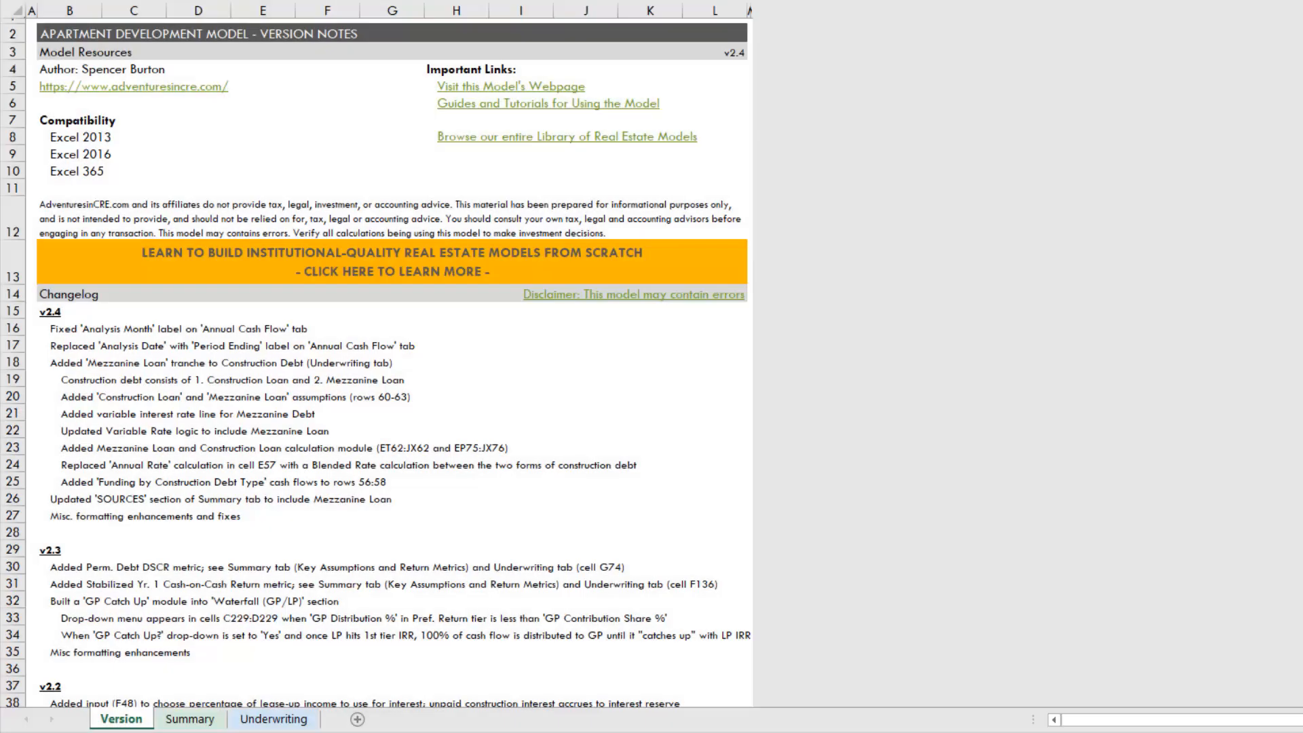
- Switch from the version notes to the Underwriting sheet
click(713, 51)
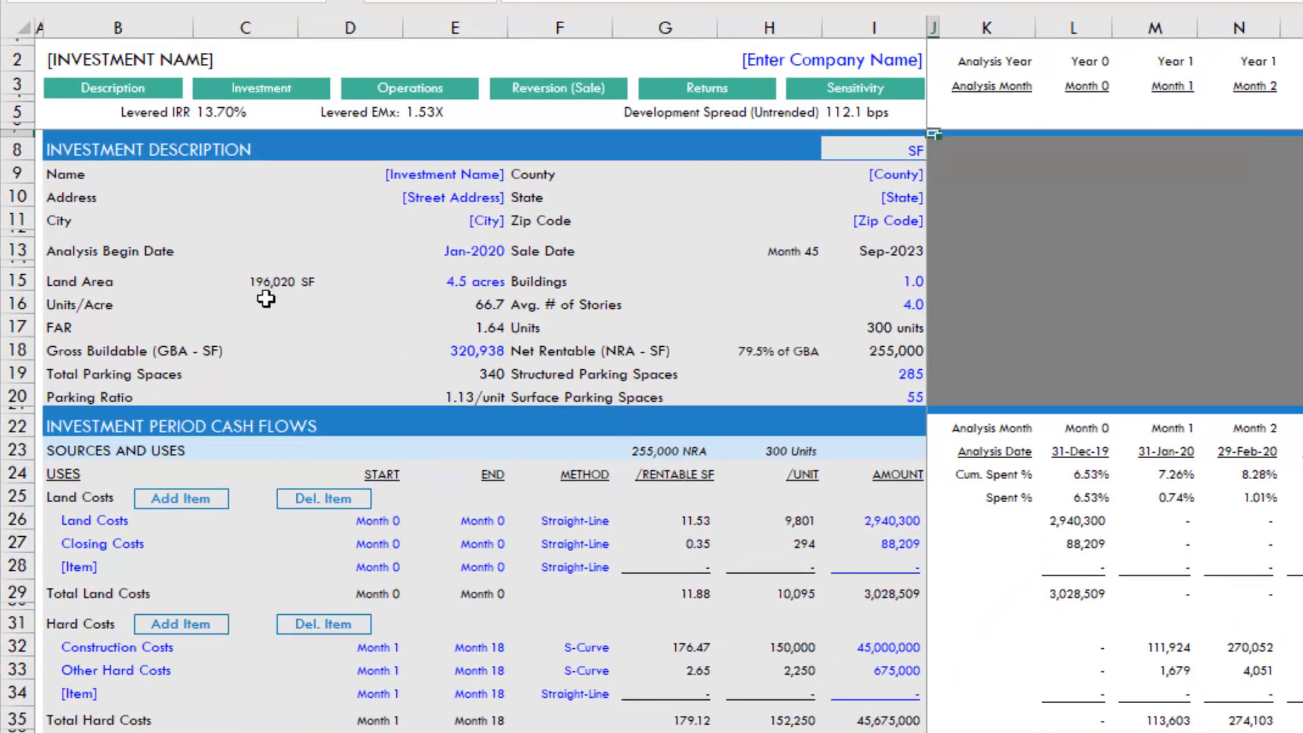
mouse_move(261, 88)
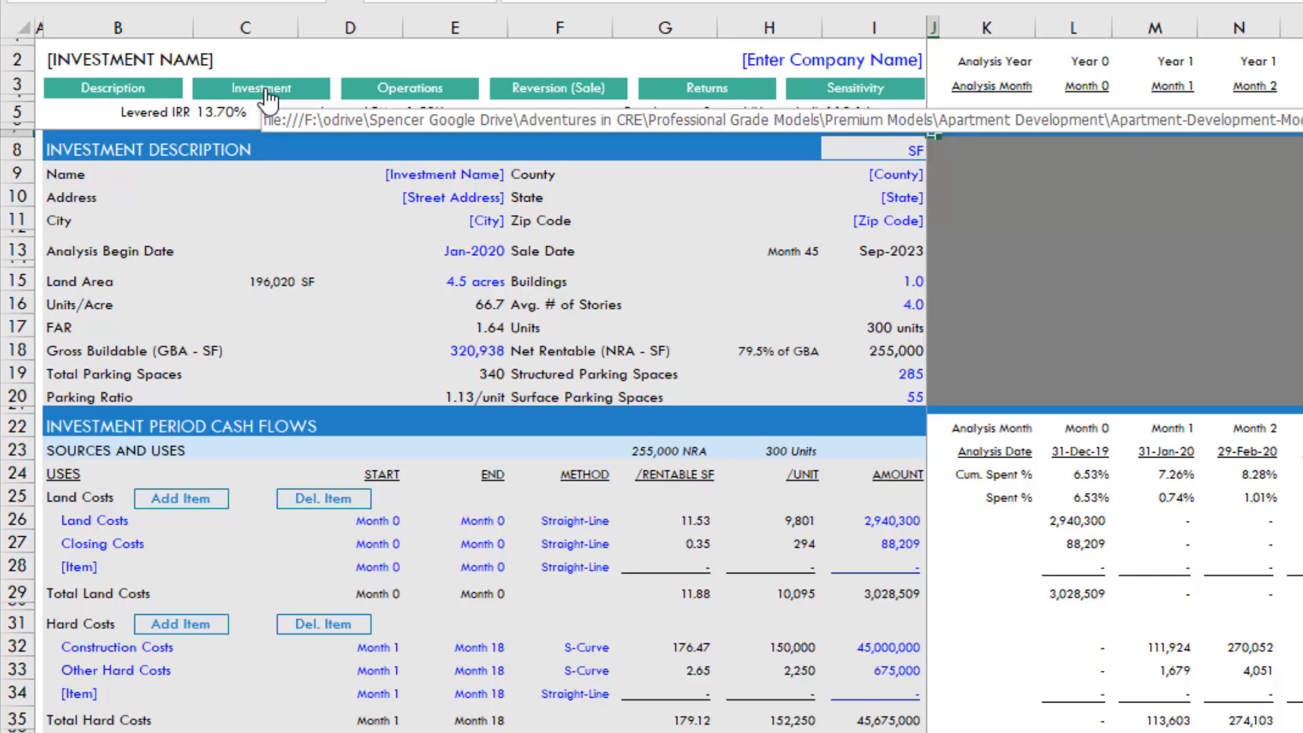
- Scroll down to the Sources section with the Construction and Mezzanine Loan rows
scroll(down, 3)
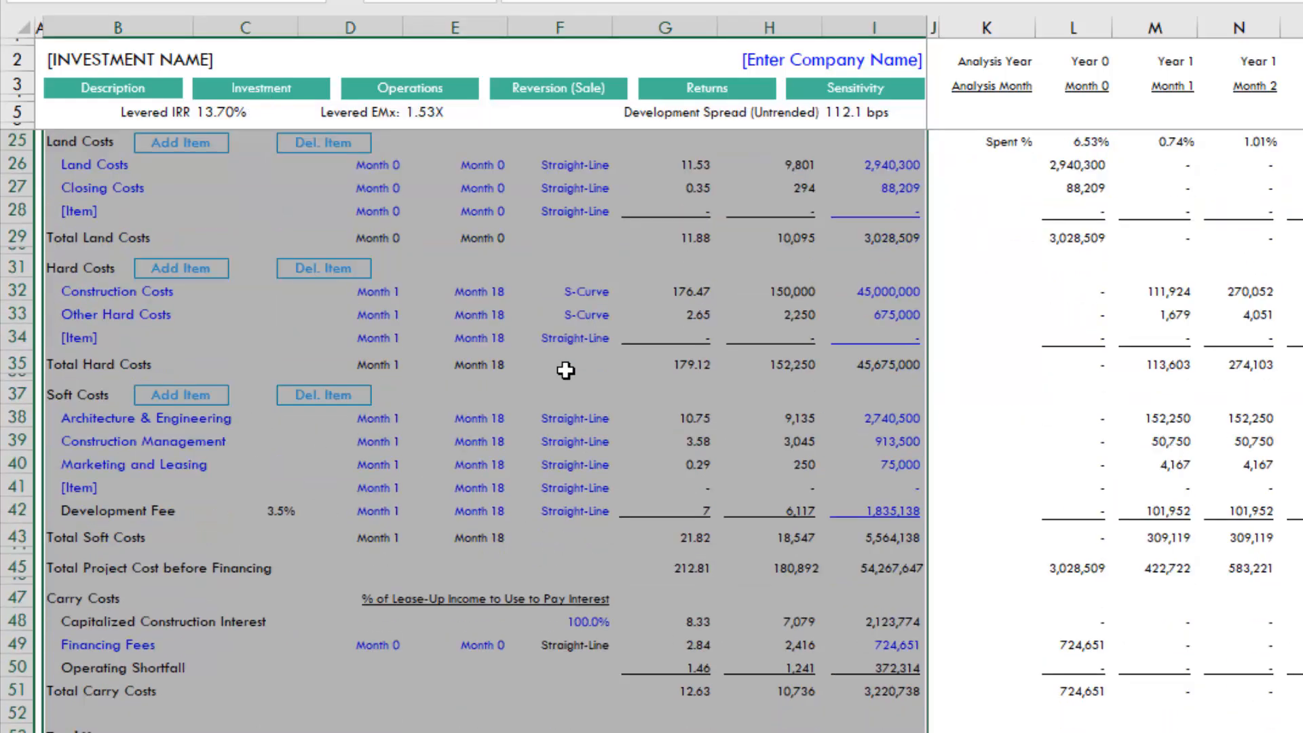
scroll(down, 3)
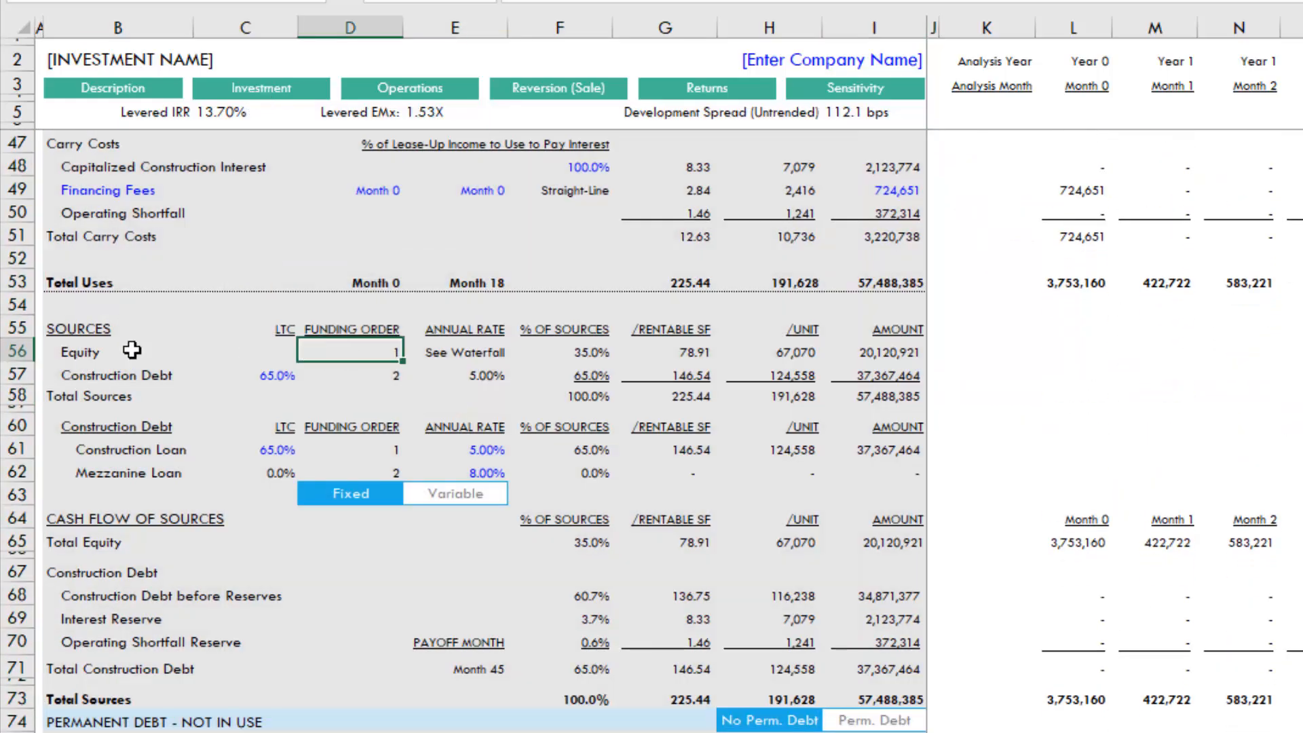
click(116, 327)
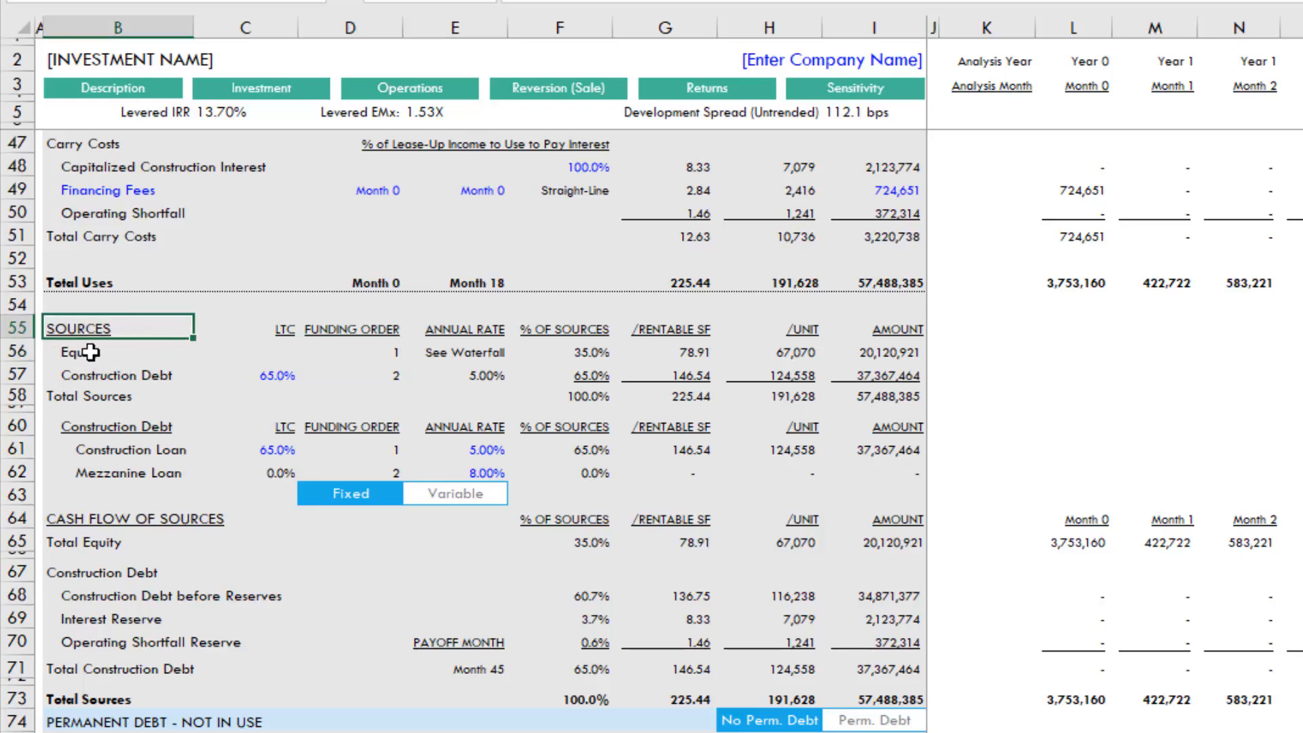
click(117, 375)
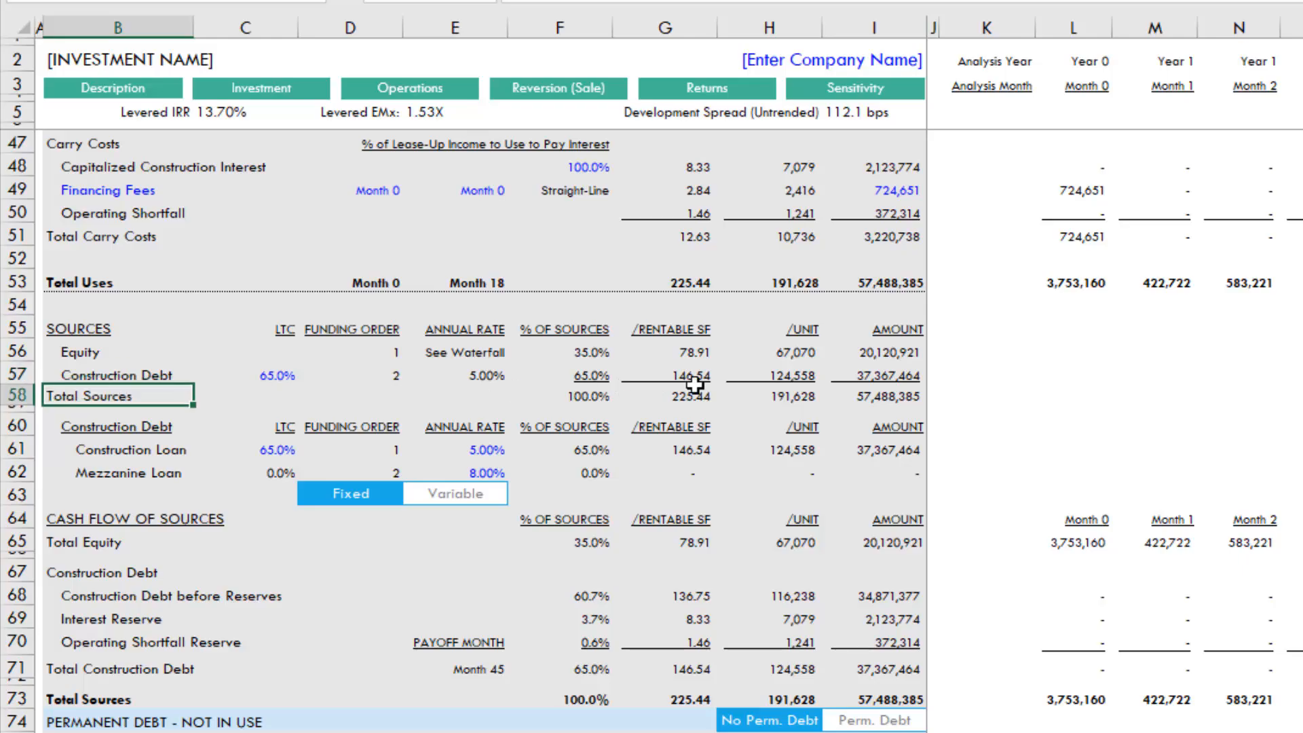
click(871, 395)
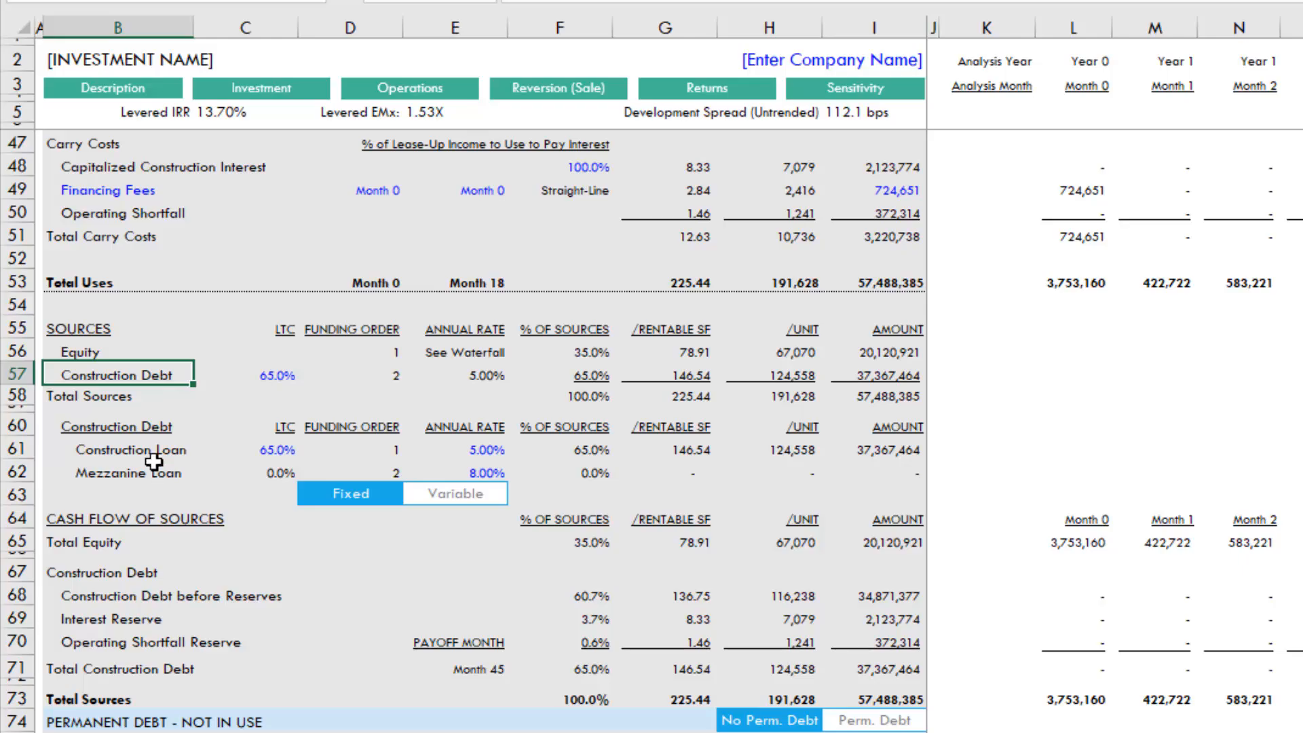
mouse_move(282, 382)
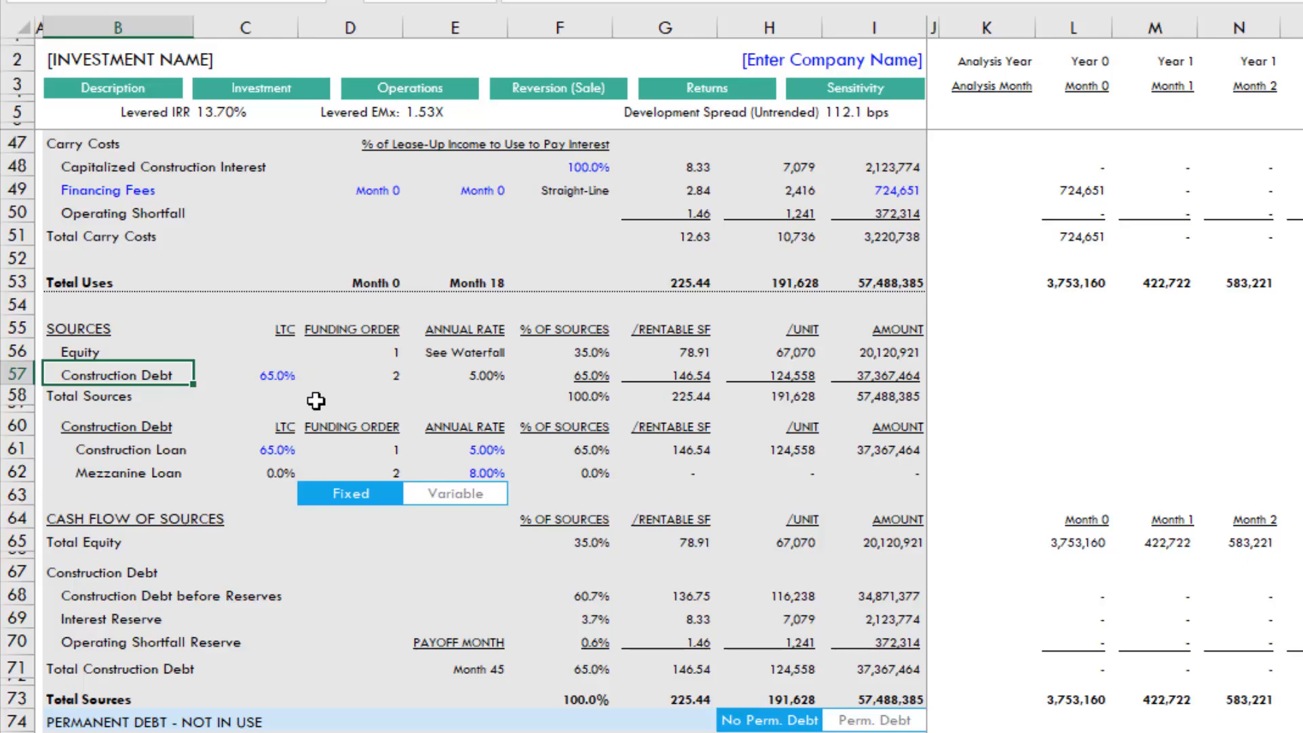
mouse_move(153, 447)
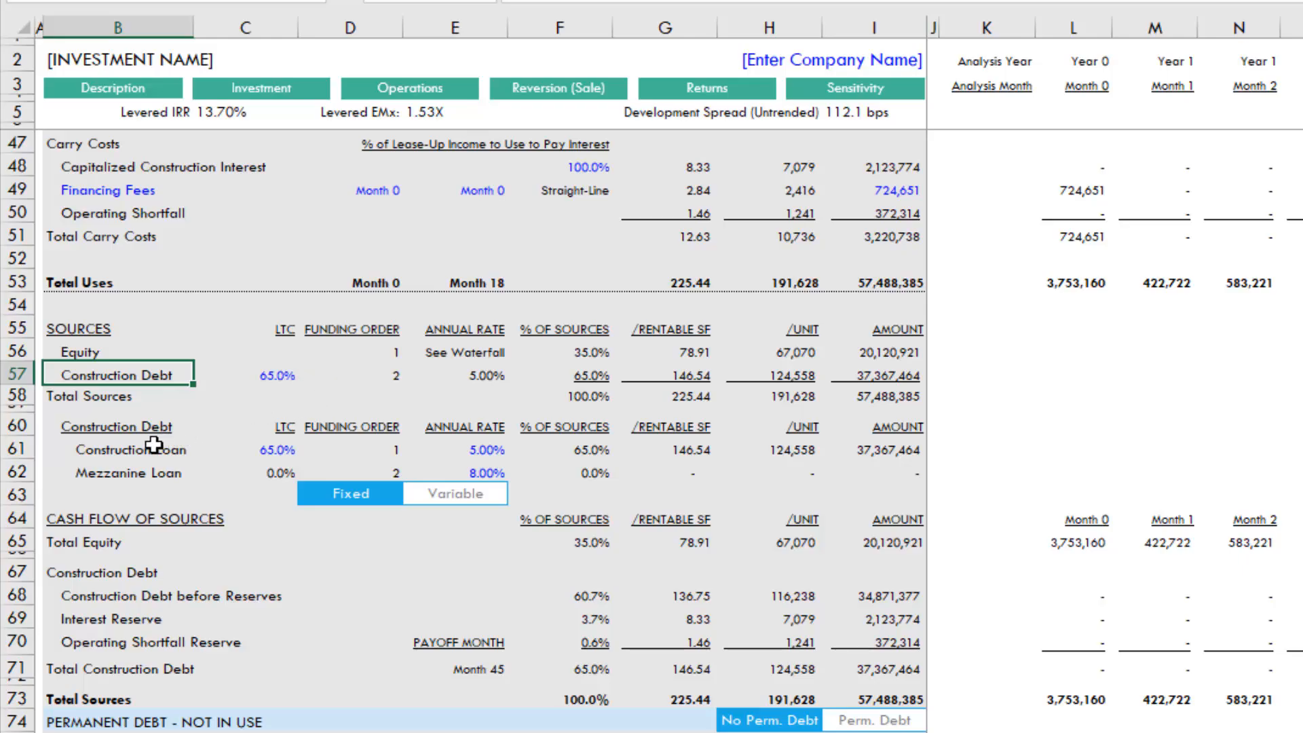
click(119, 472)
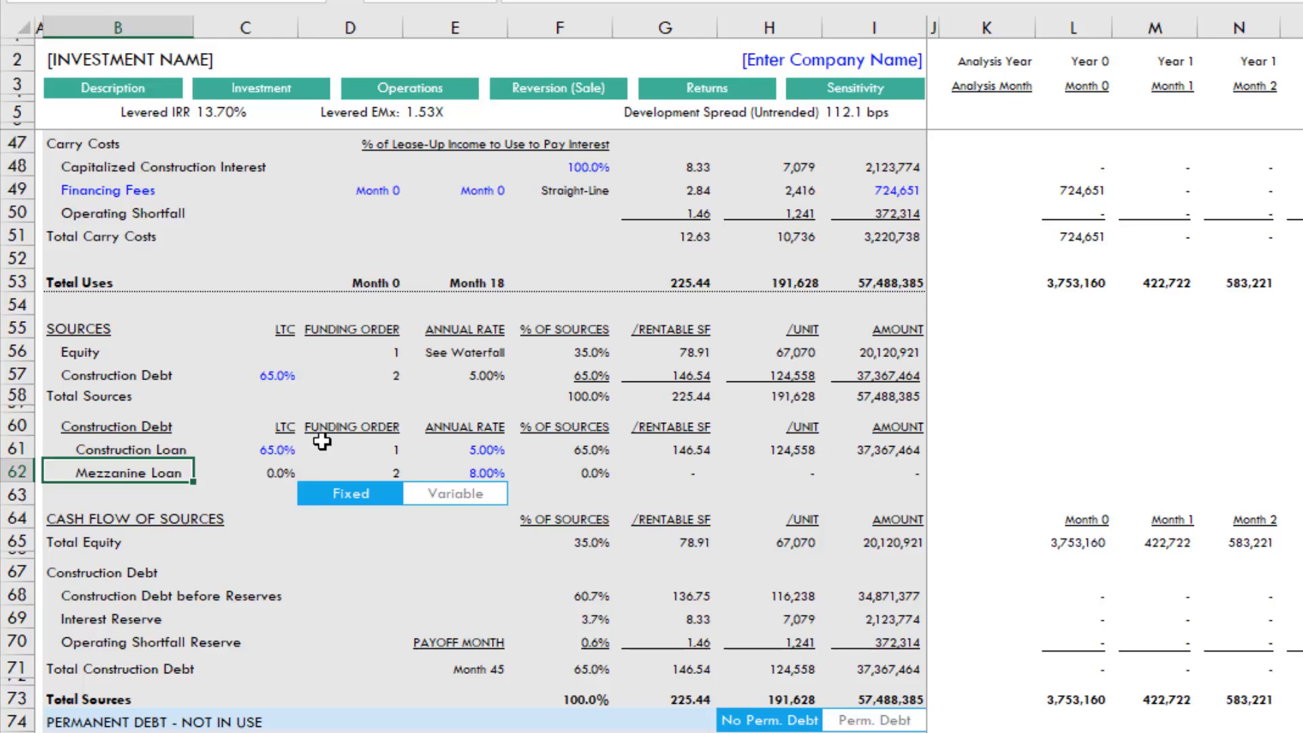
mouse_move(260, 415)
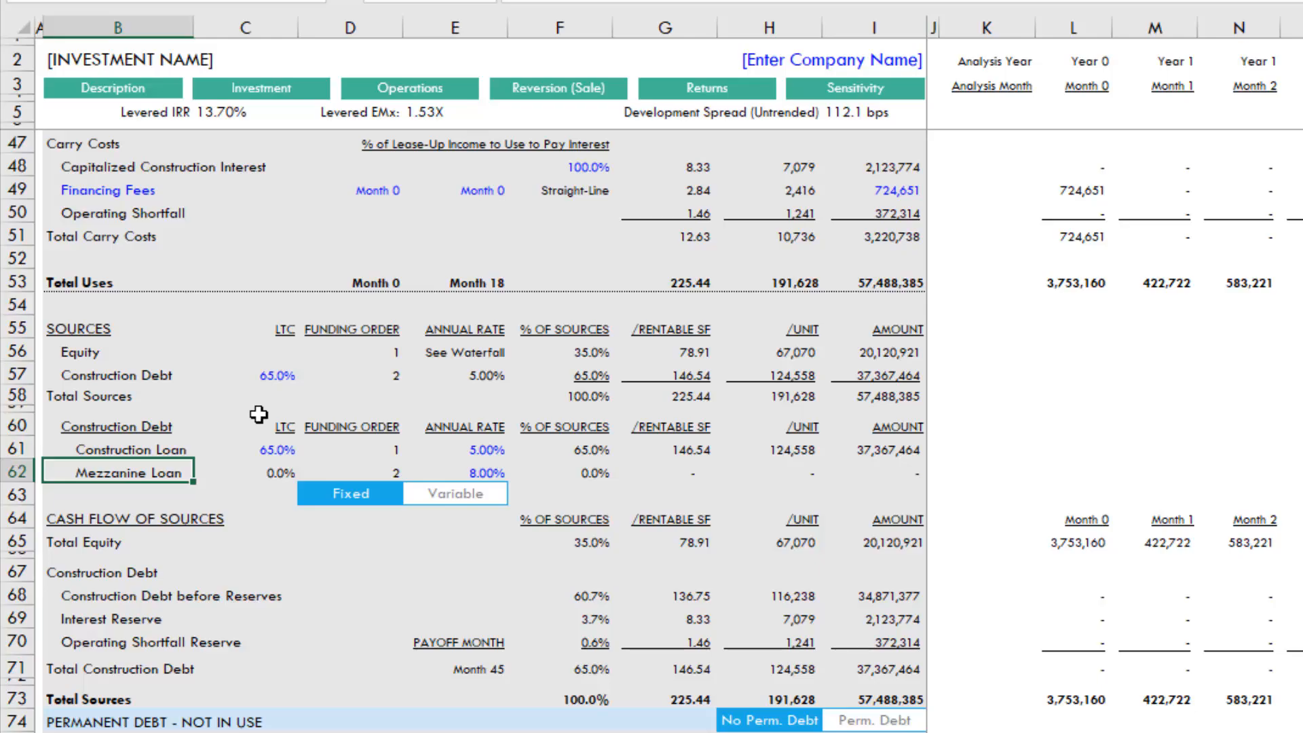
mouse_move(201, 390)
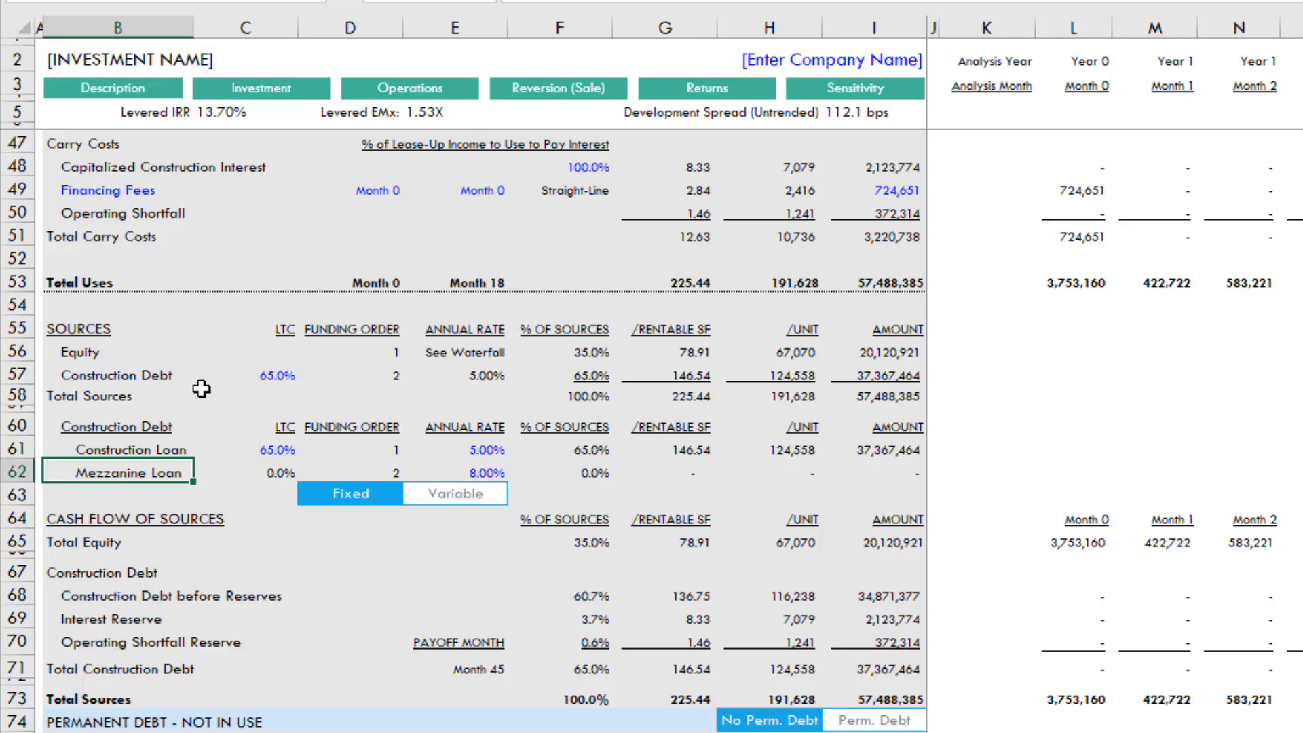
click(453, 669)
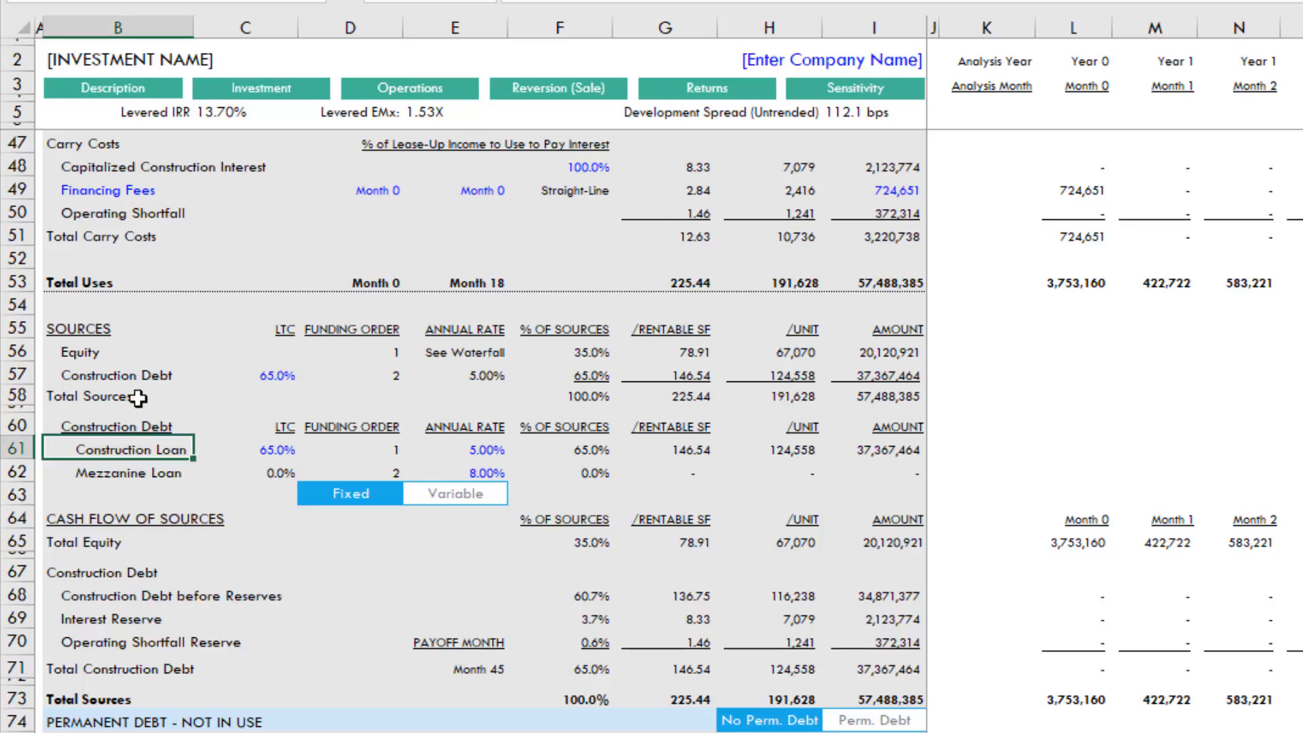
mouse_move(221, 383)
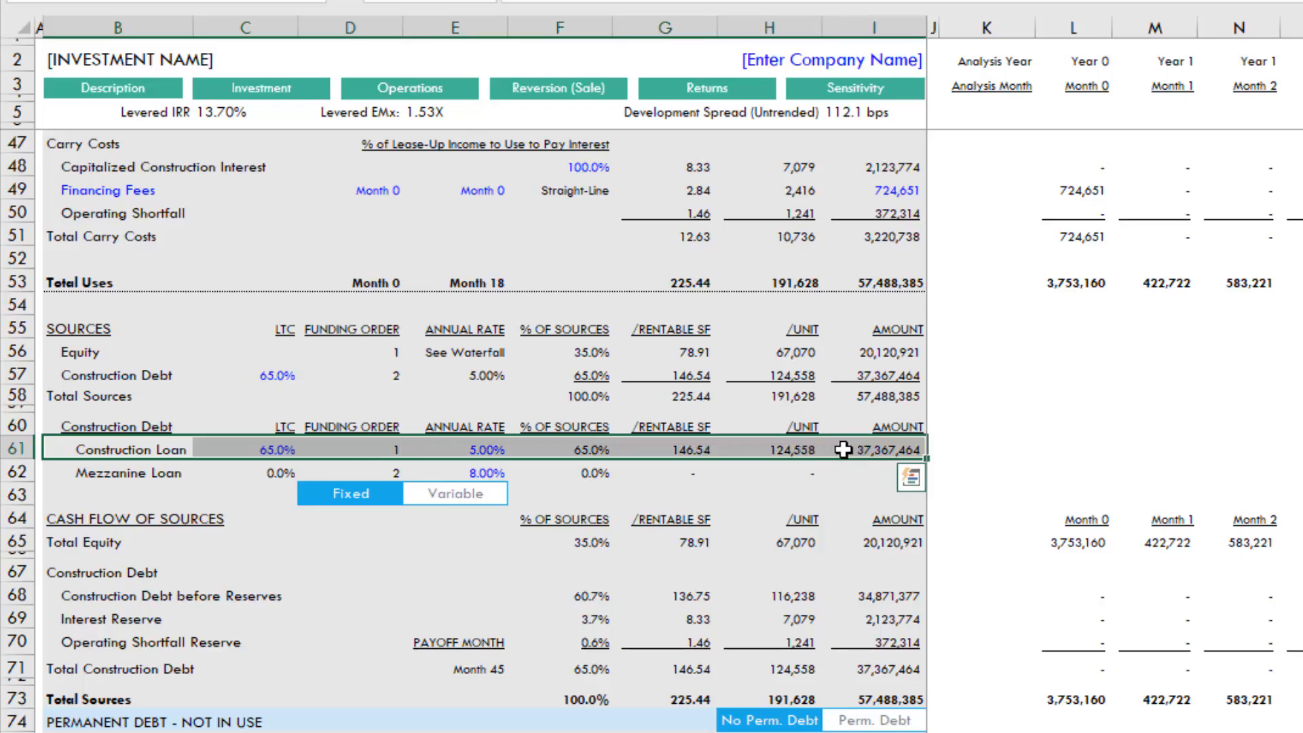
click(245, 449)
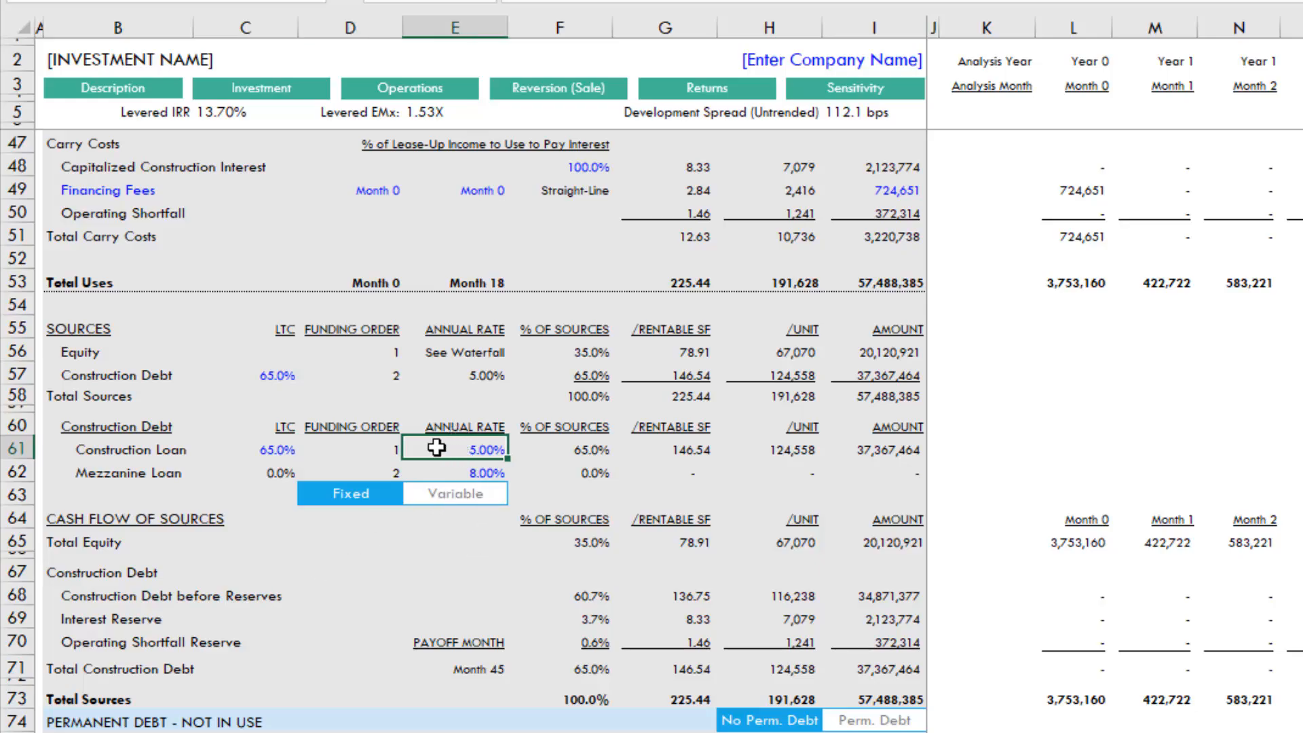
click(454, 493)
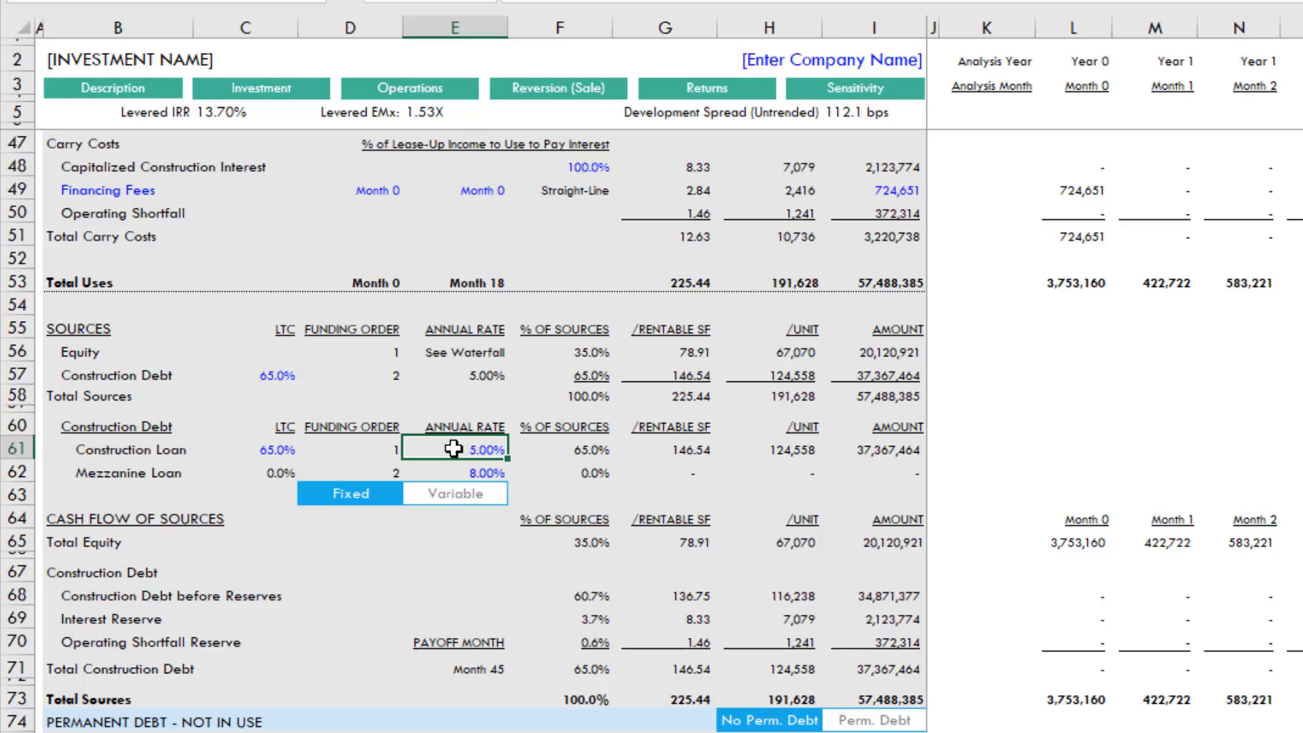
click(564, 450)
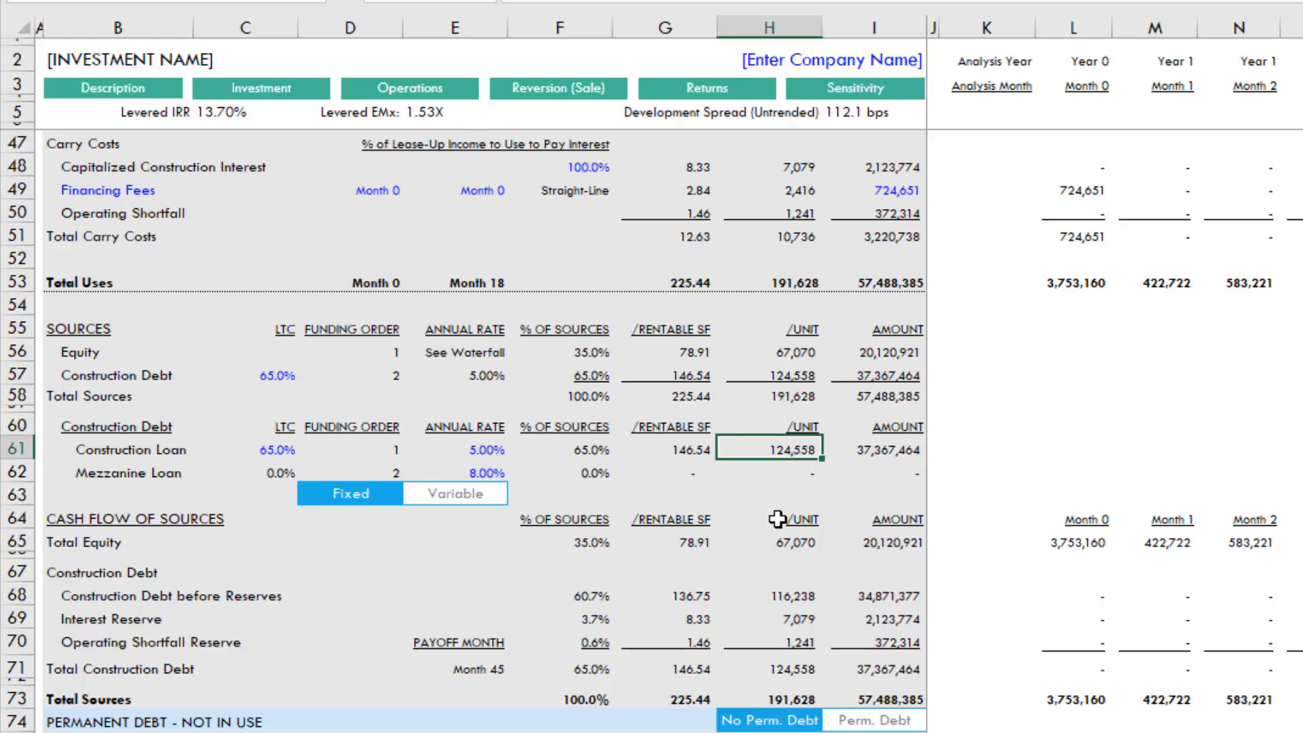
click(664, 449)
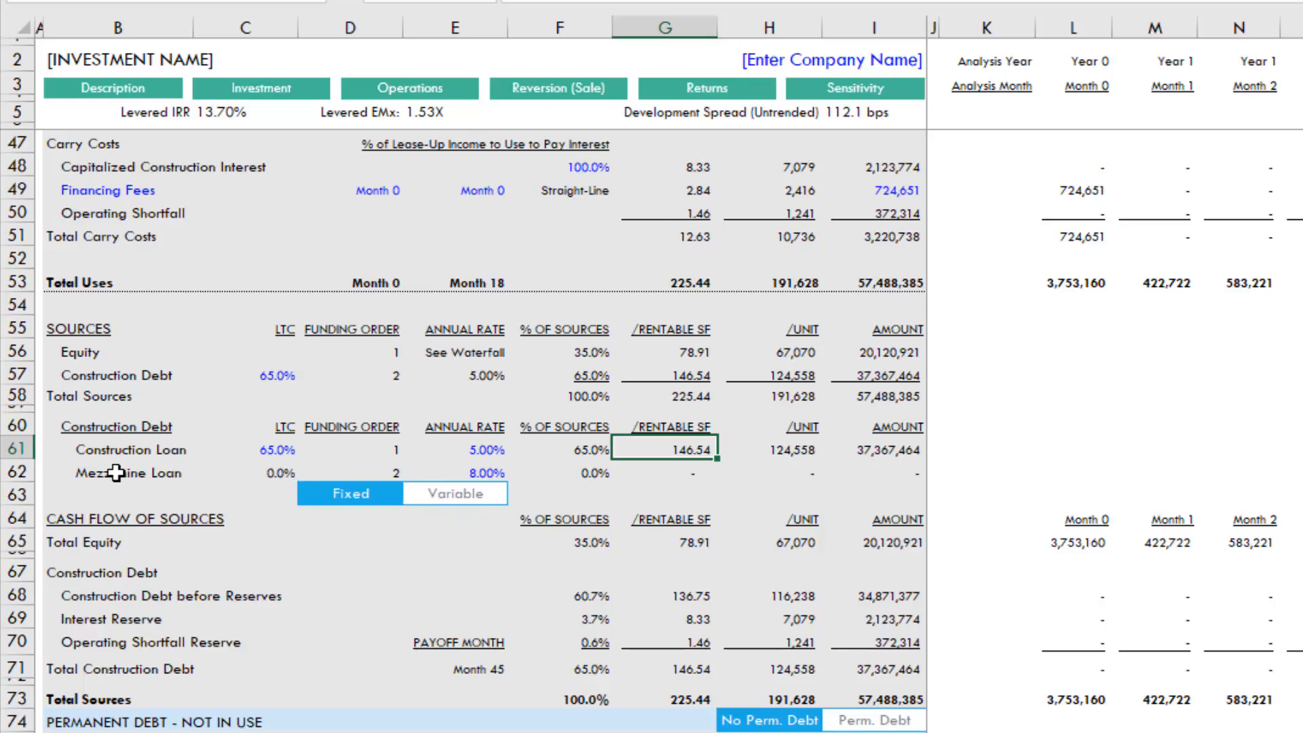
- Set the Construction Loan LTC to 55%, shifting 10% to the mezzanine loan
click(274, 449)
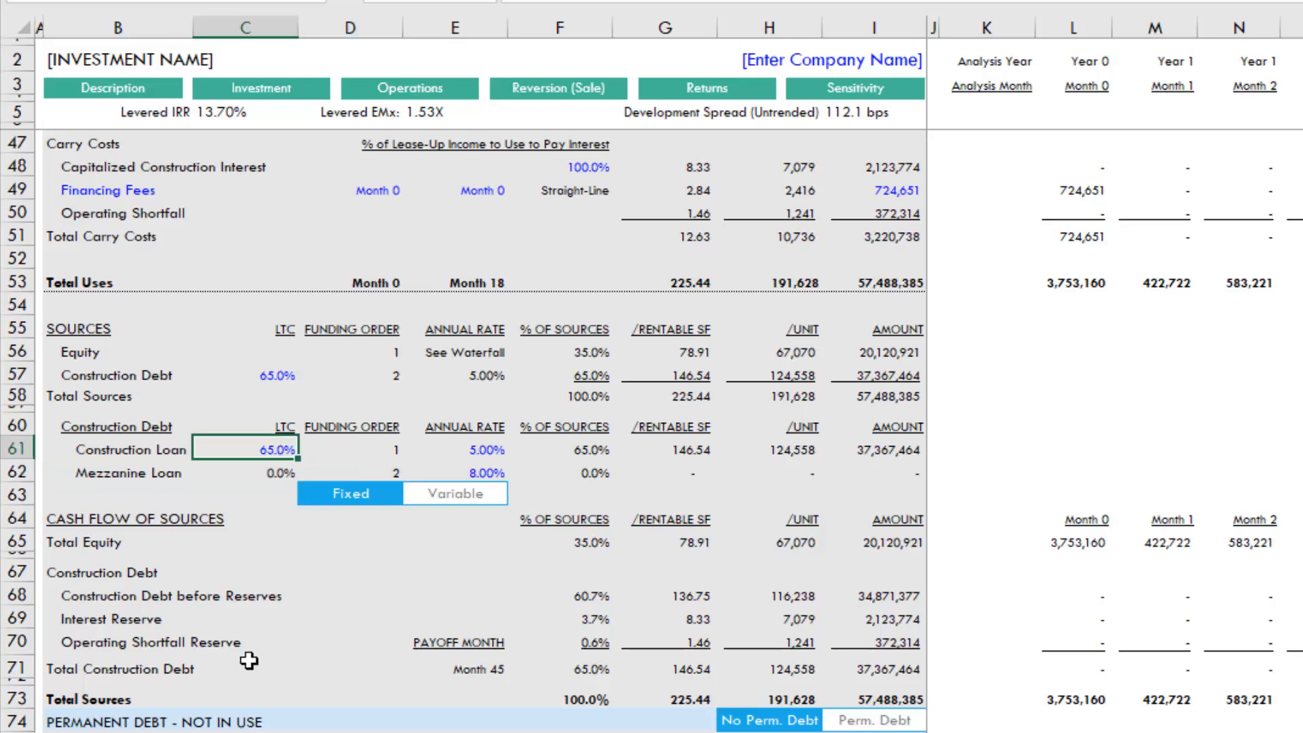
mouse_move(242, 439)
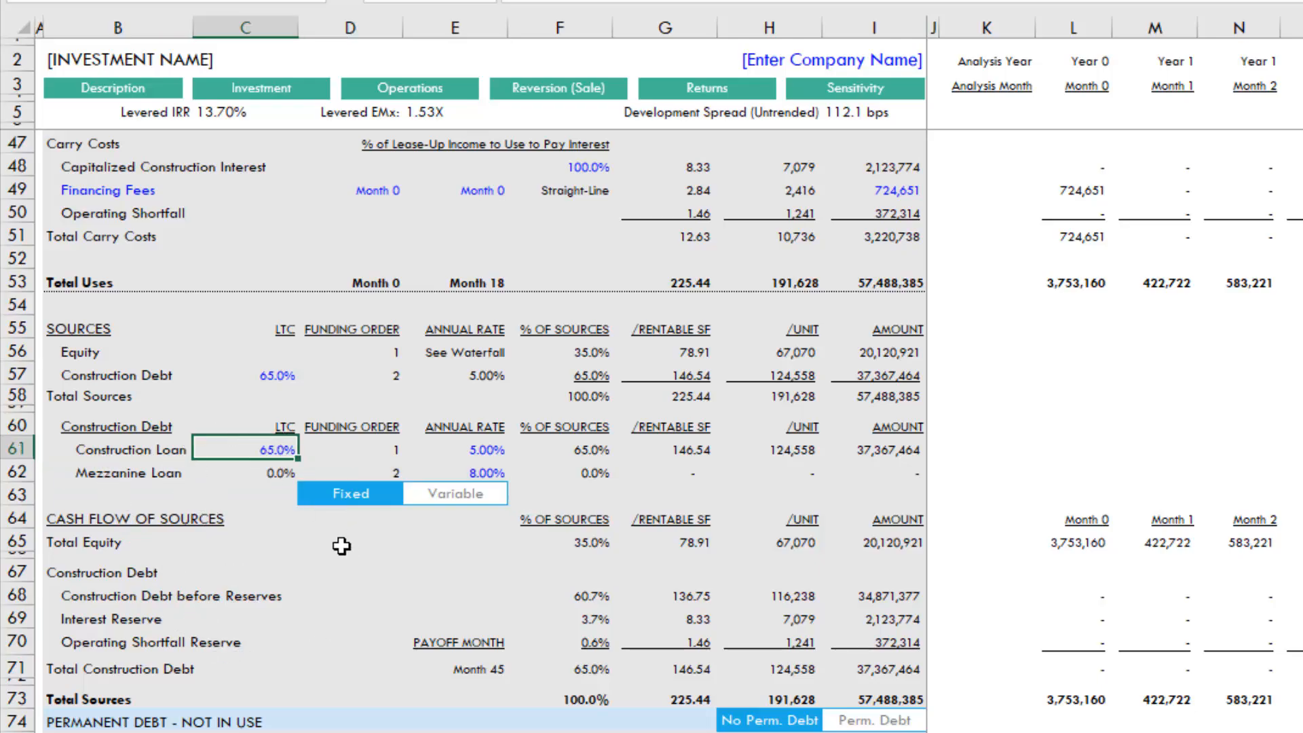
mouse_move(181, 519)
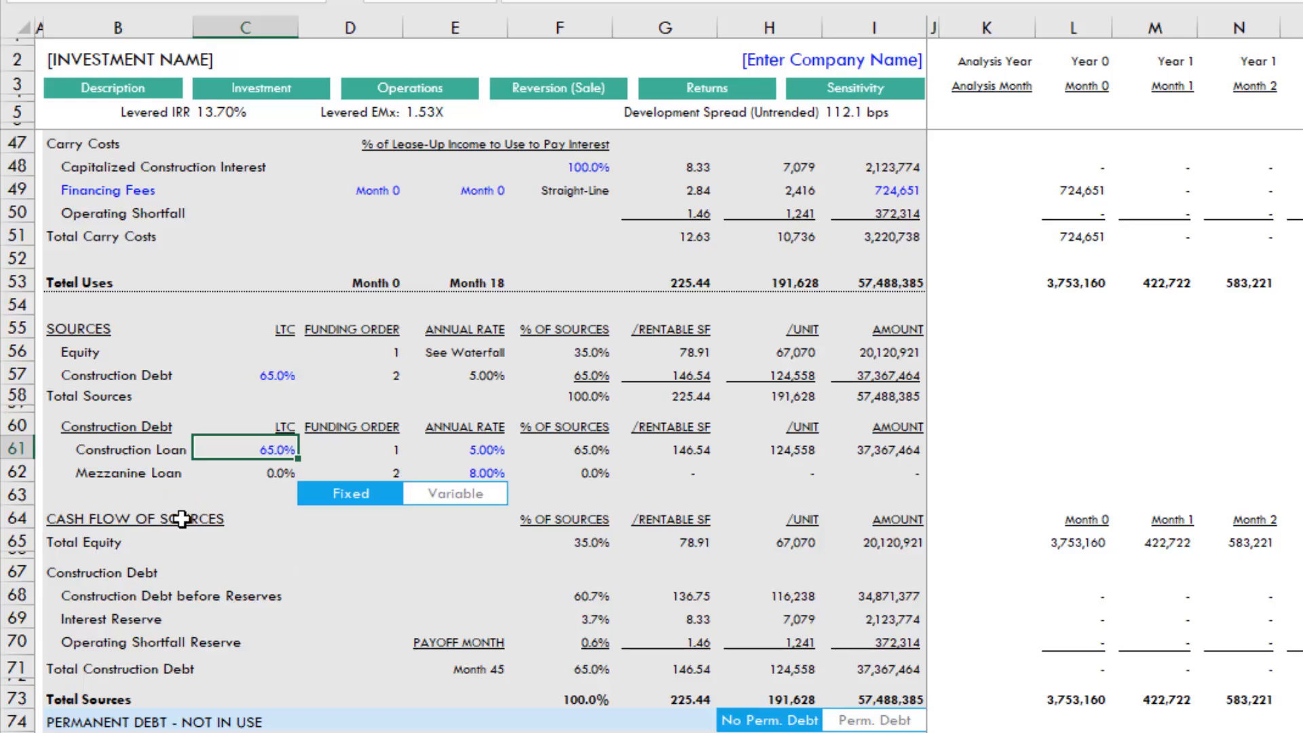
text(55%)
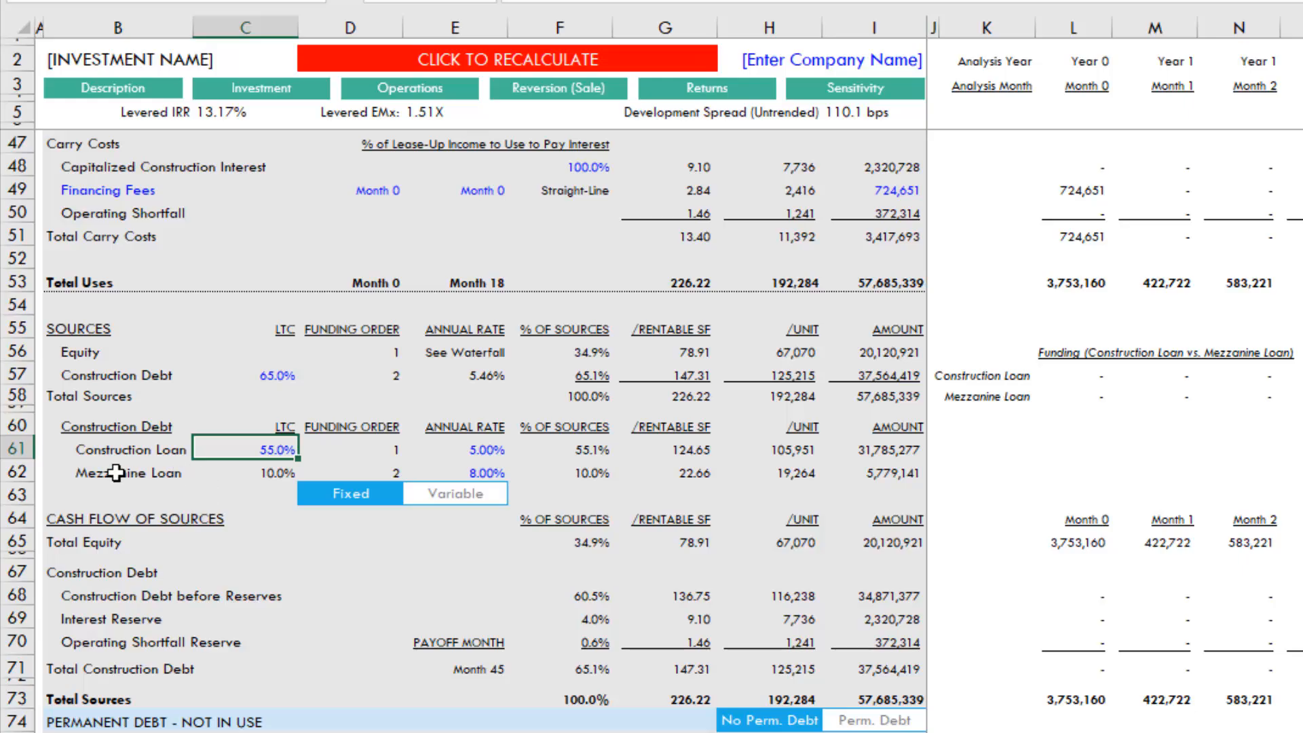
click(119, 473)
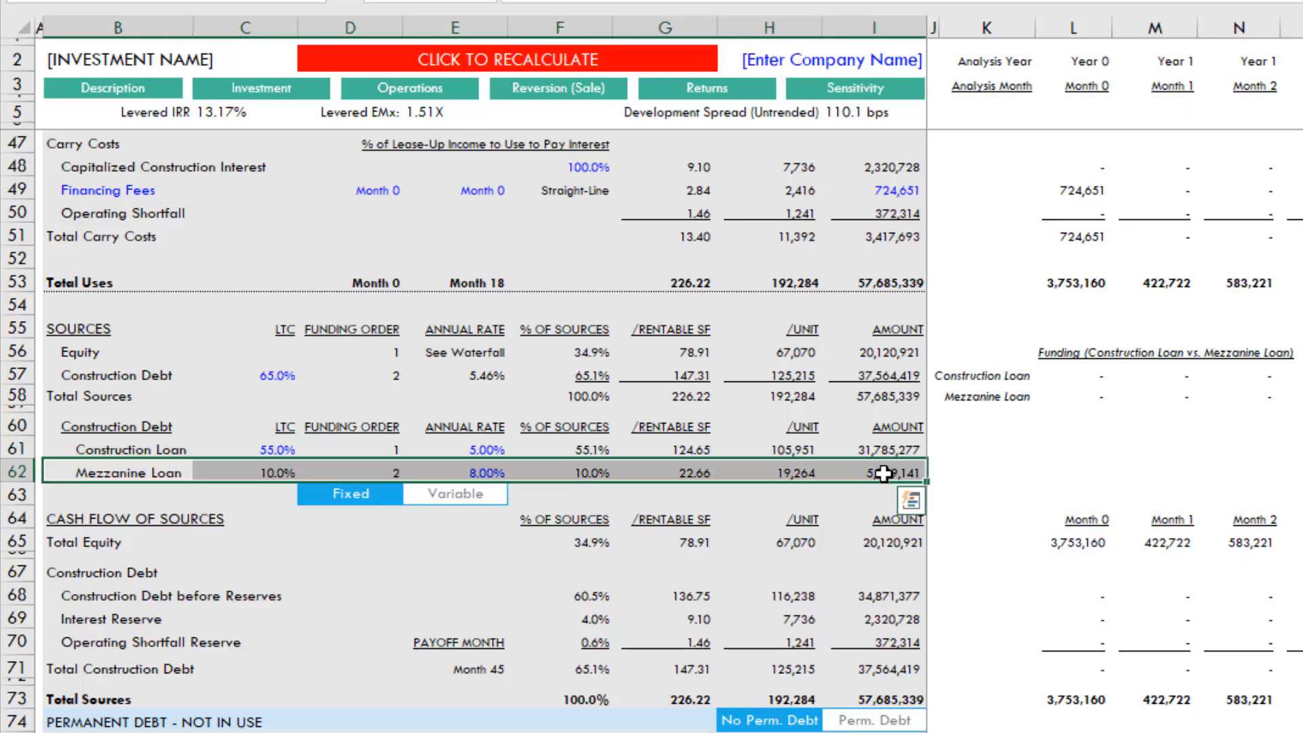
scroll(right, 3)
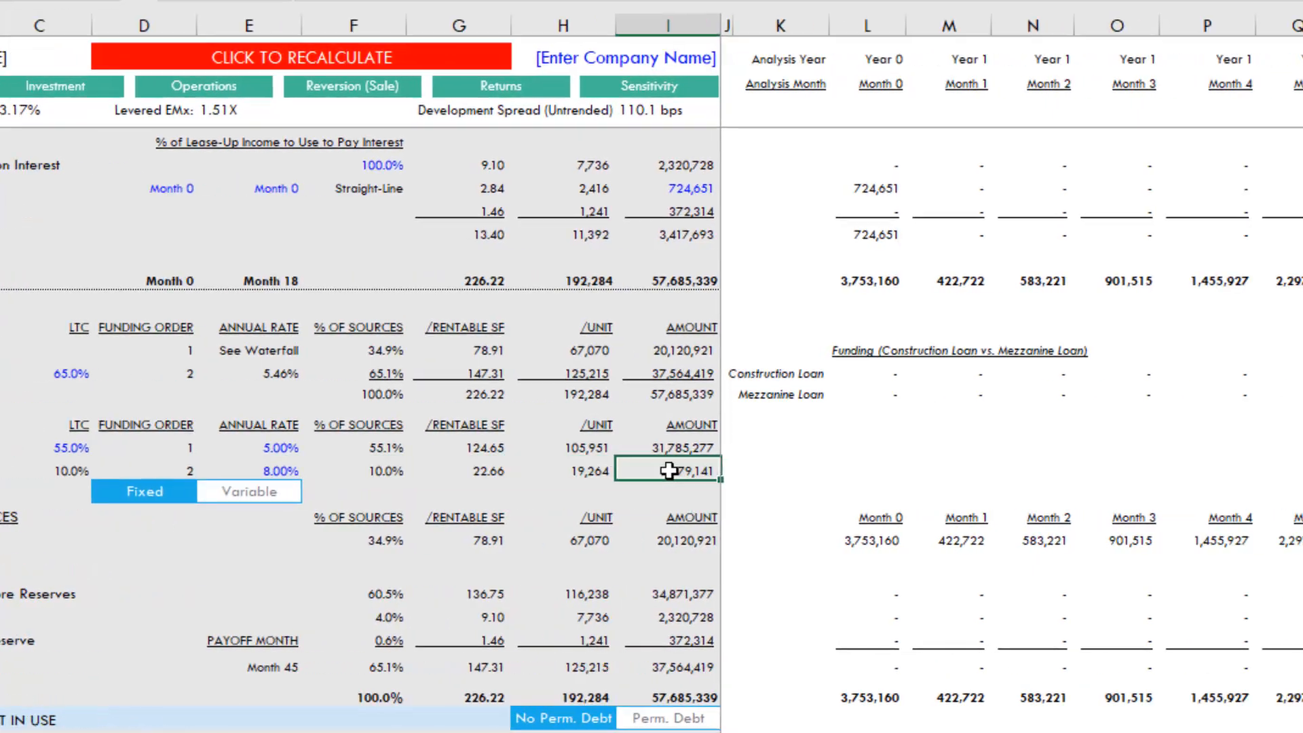
scroll(right, 3)
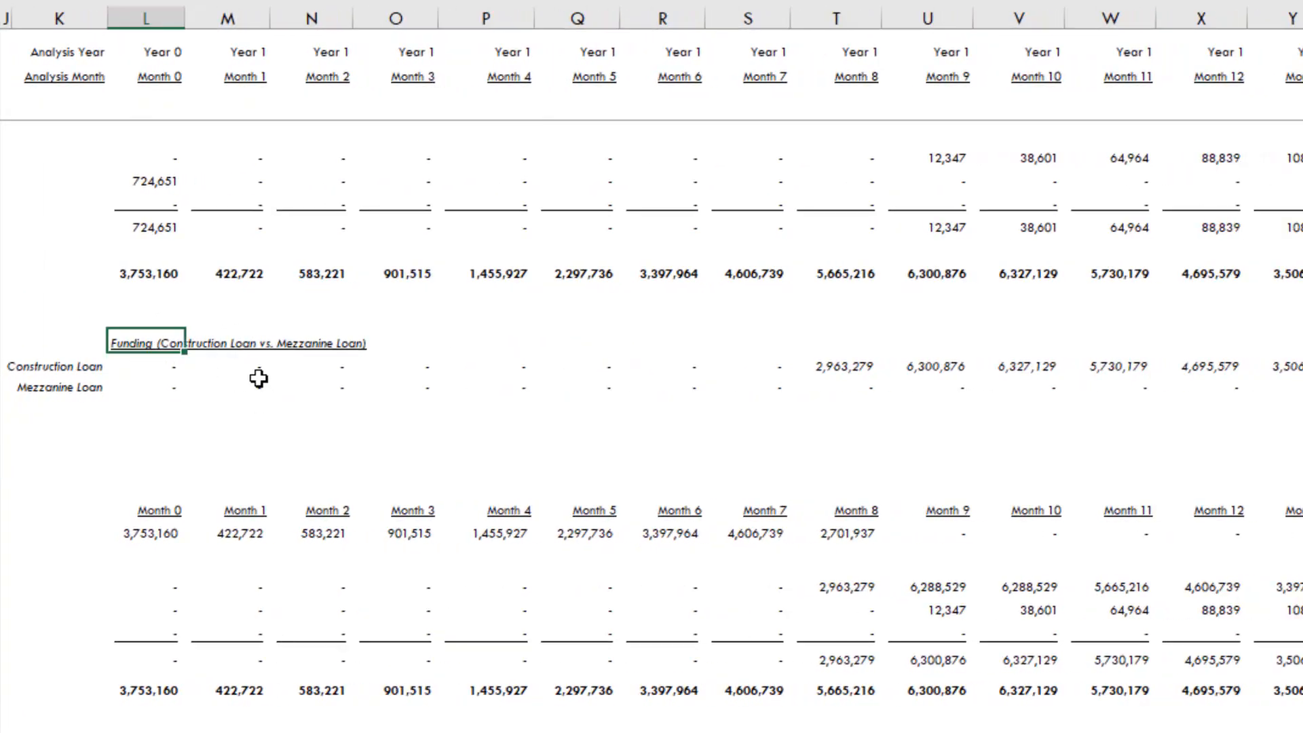
mouse_move(156, 380)
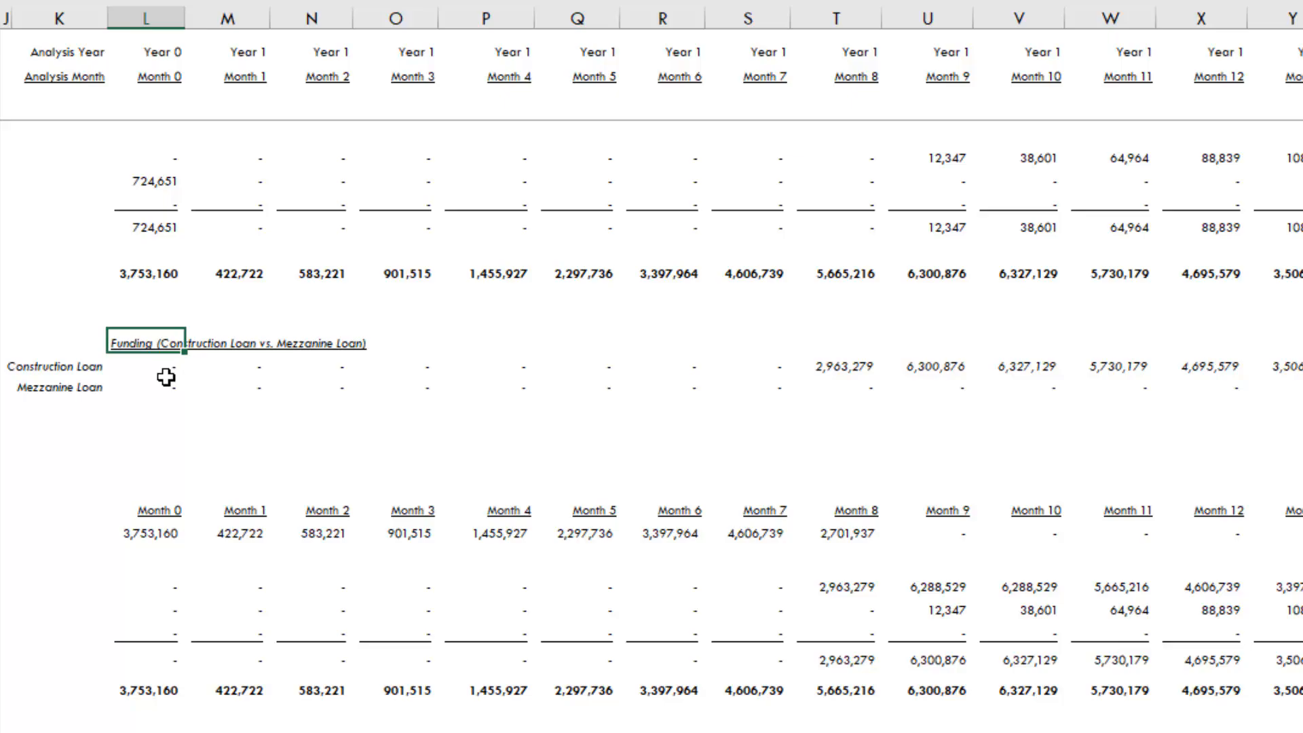
click(224, 367)
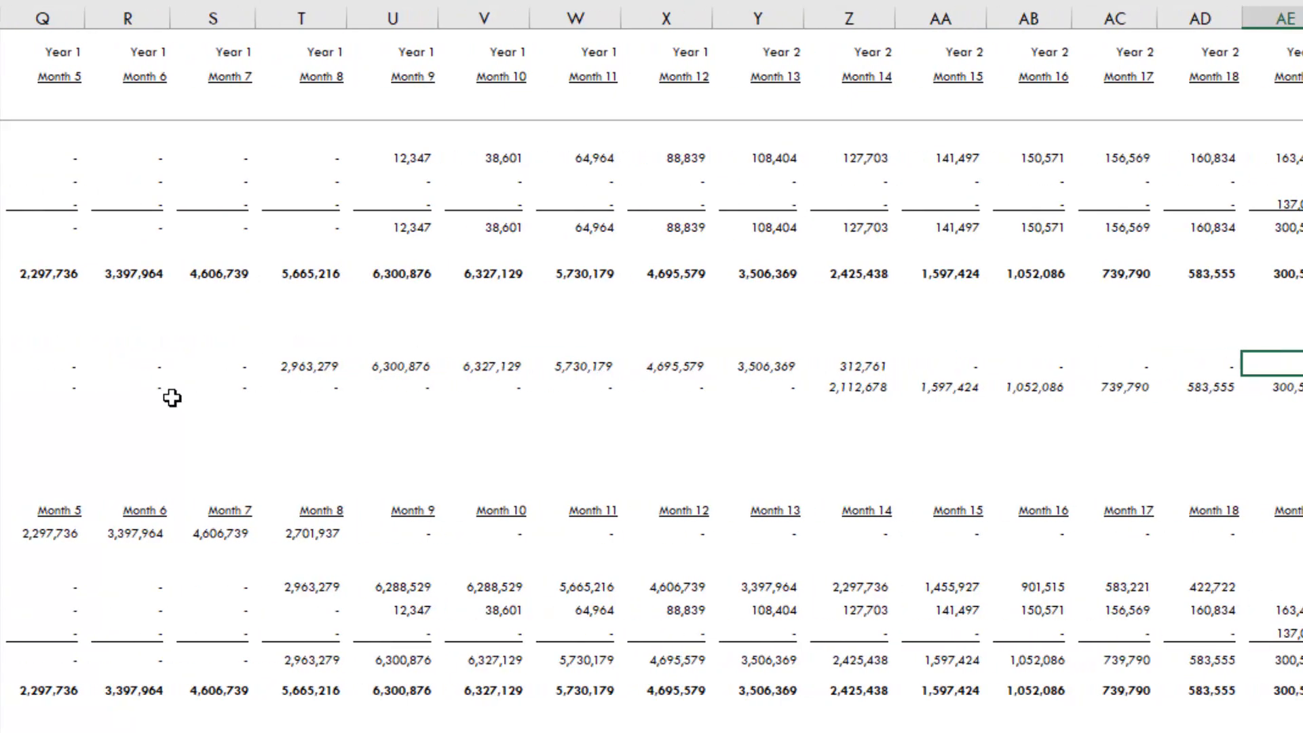
click(490, 365)
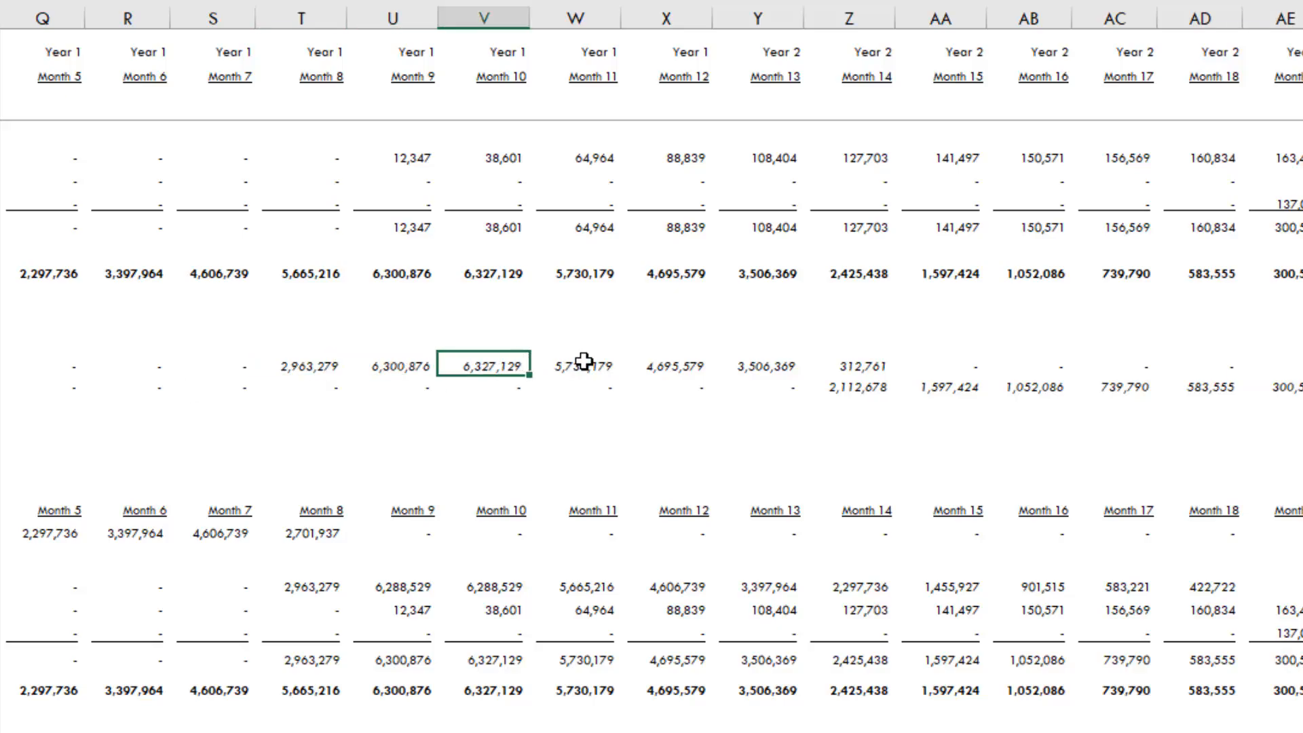
click(856, 387)
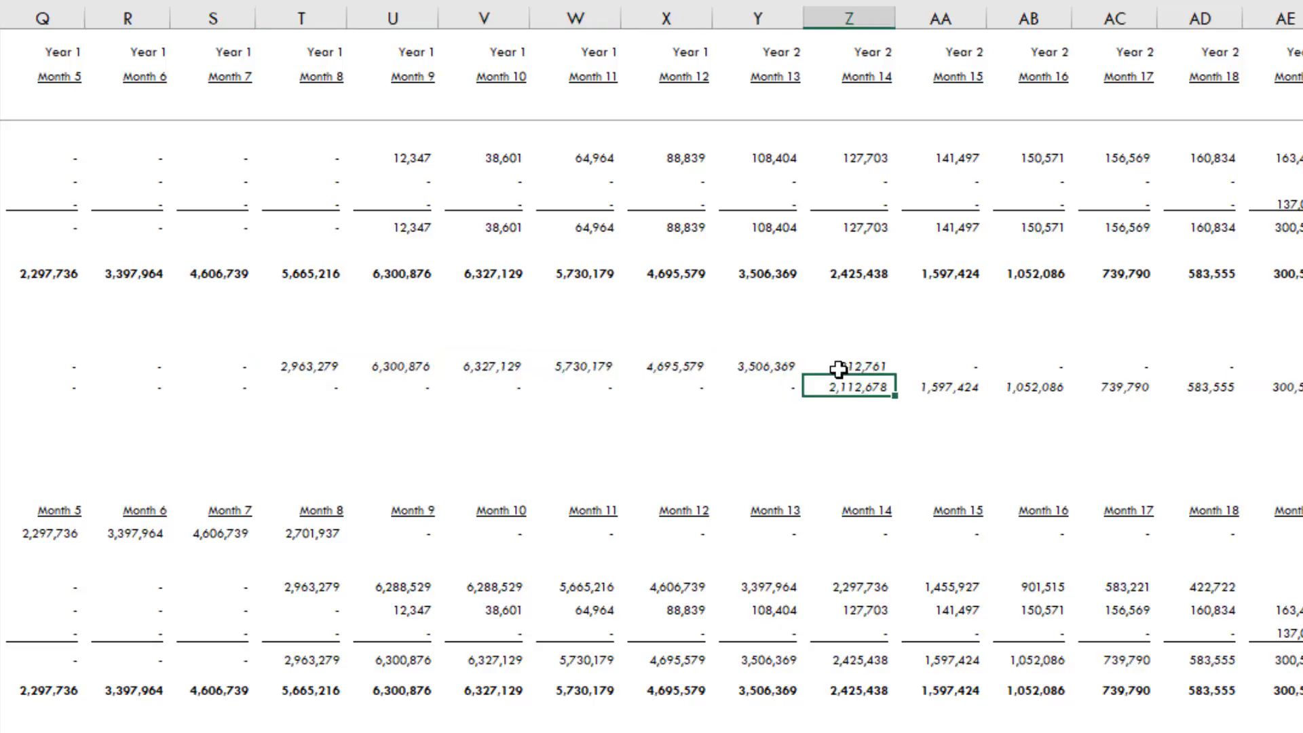
click(1199, 387)
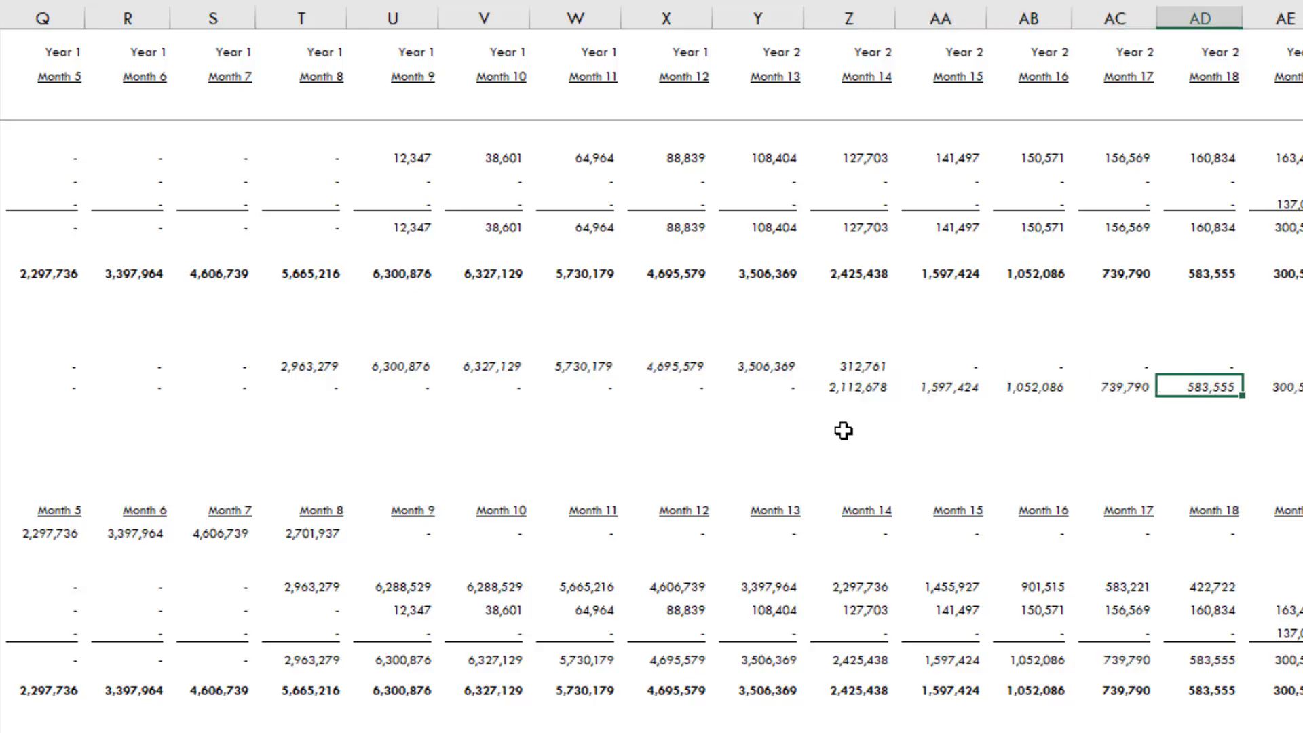
scroll(right, 3)
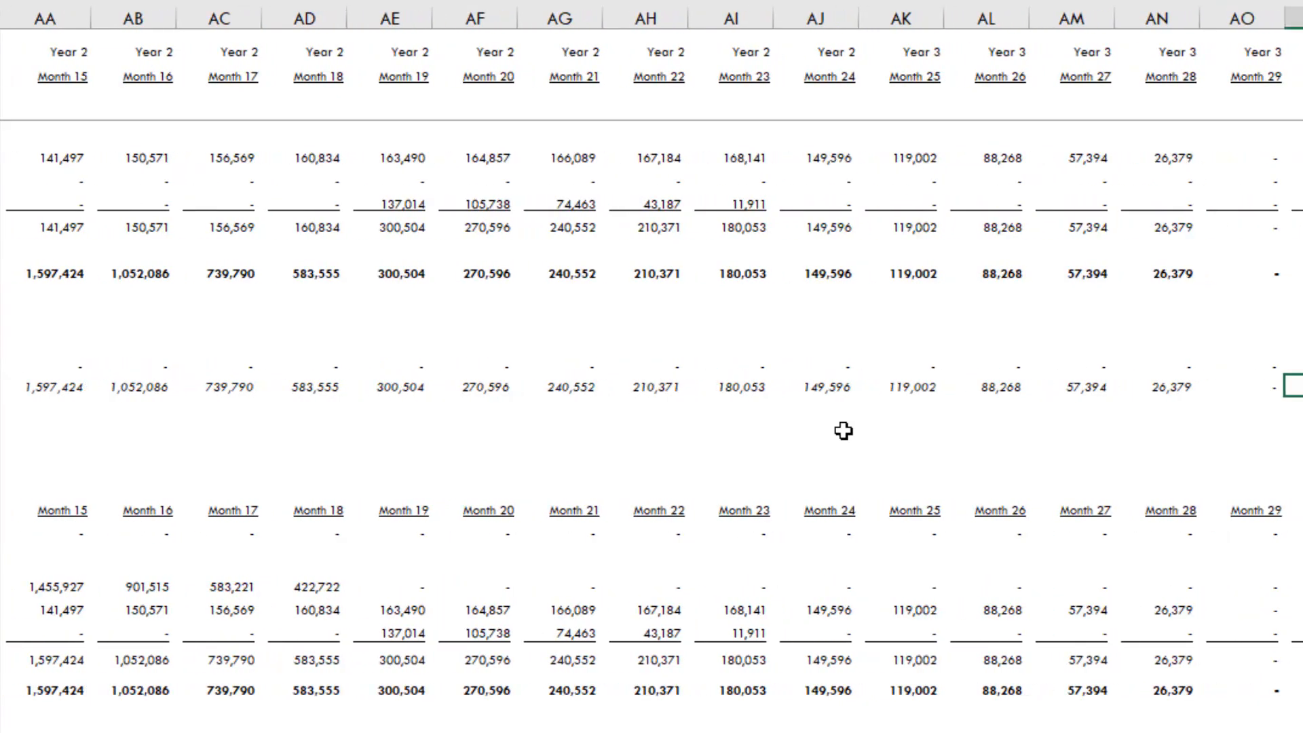
click(1170, 387)
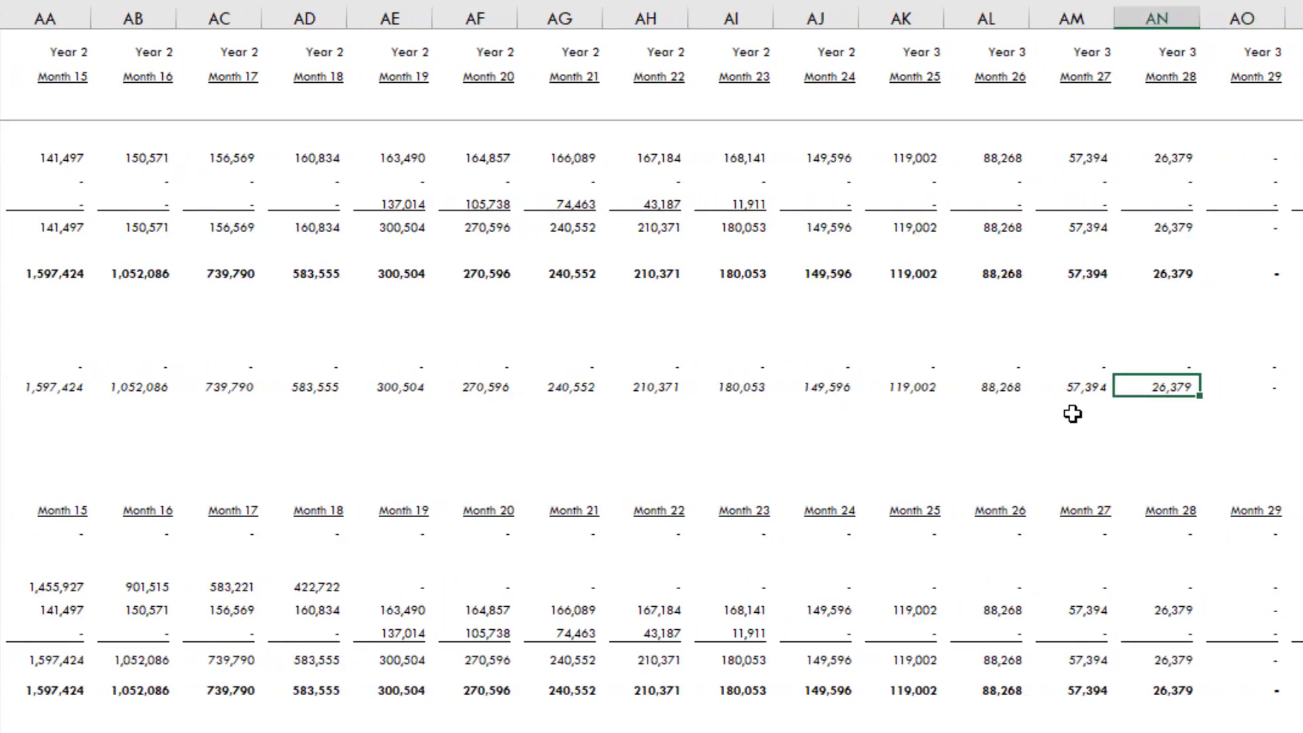
mouse_move(1002, 372)
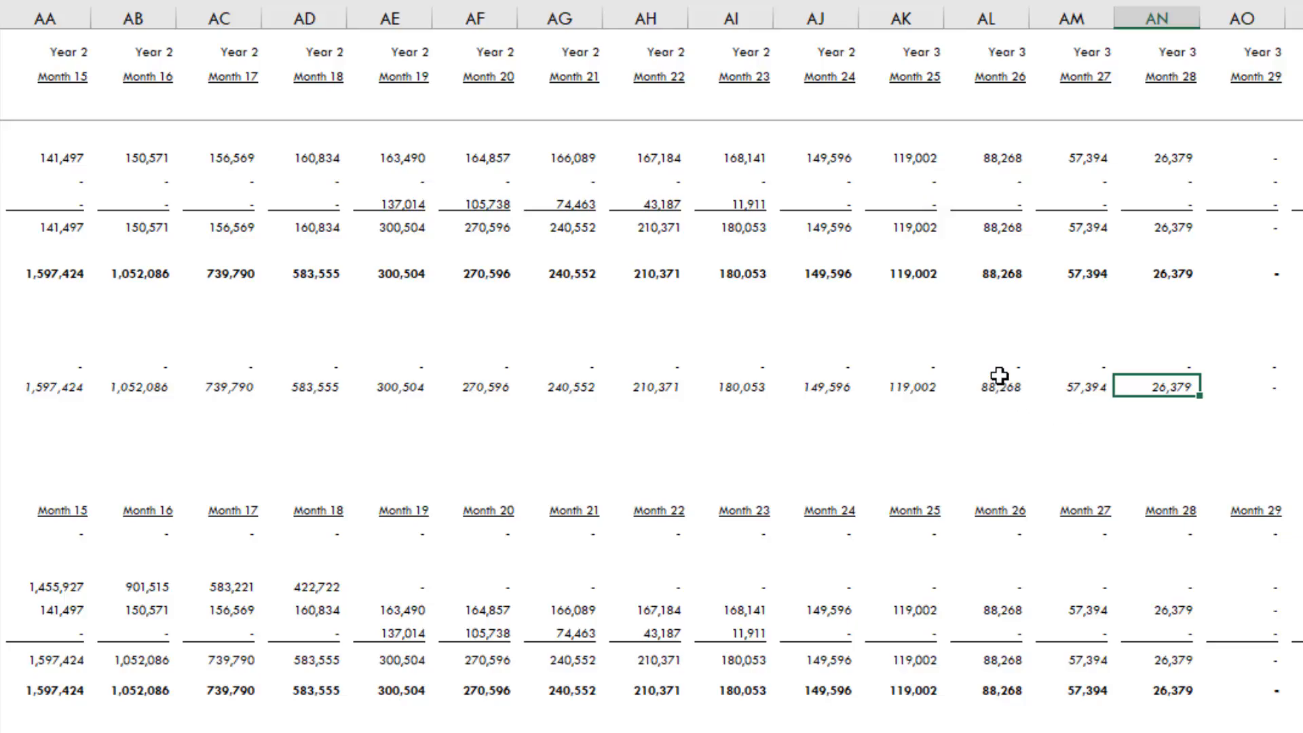
mouse_move(1181, 415)
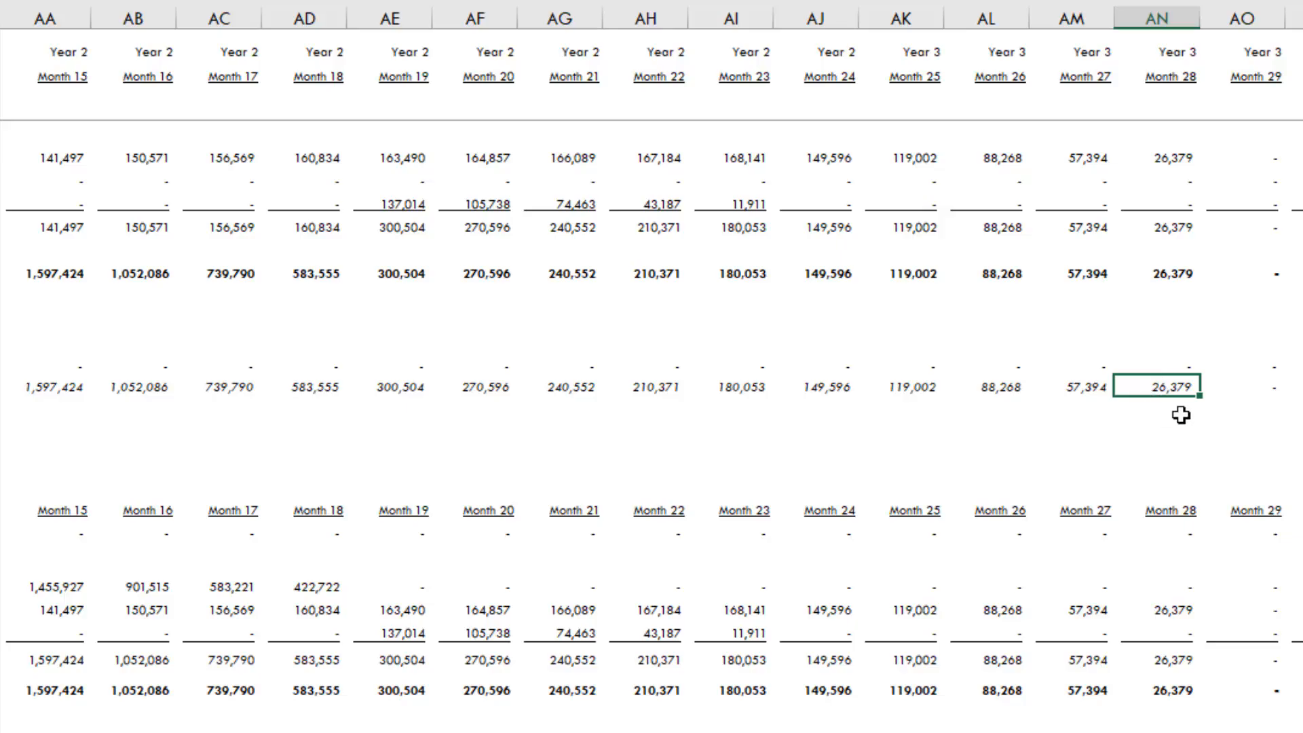
mouse_move(1138, 447)
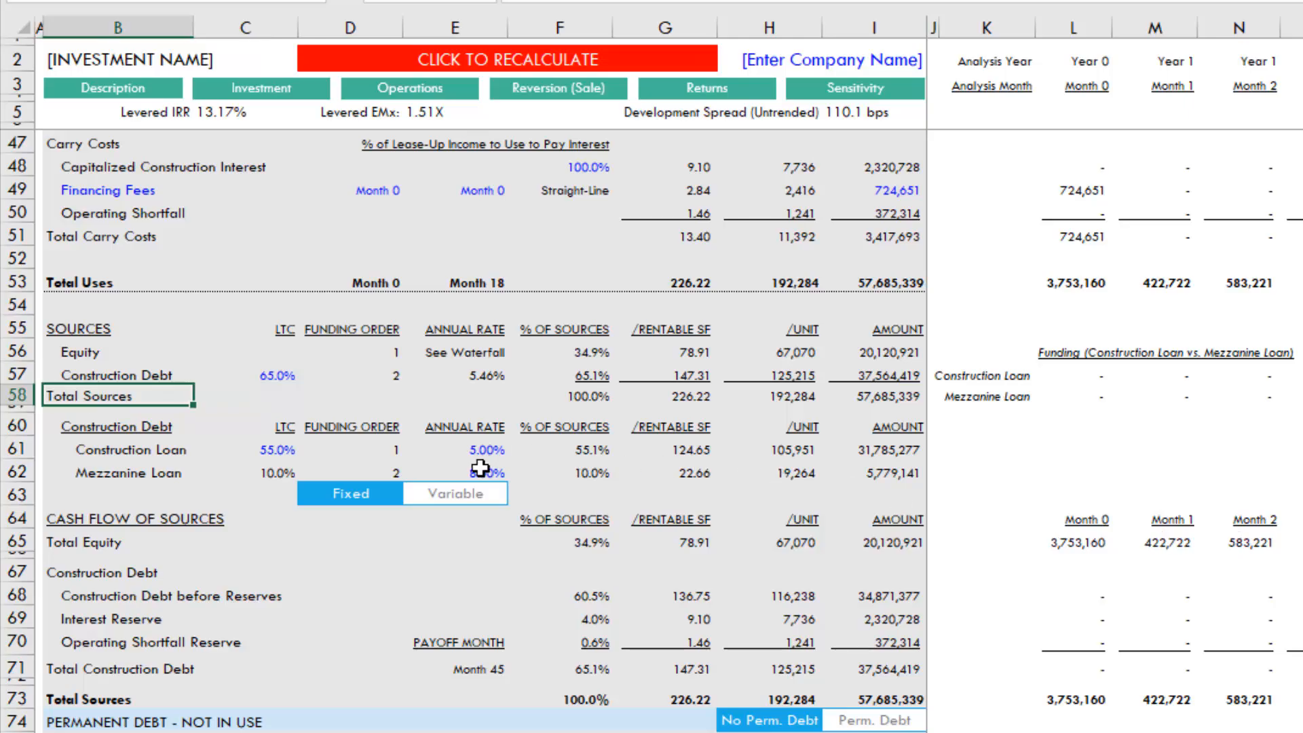
- Keep the loans on fixed rates and set the mezzanine annual rate to 7.5%
click(478, 472)
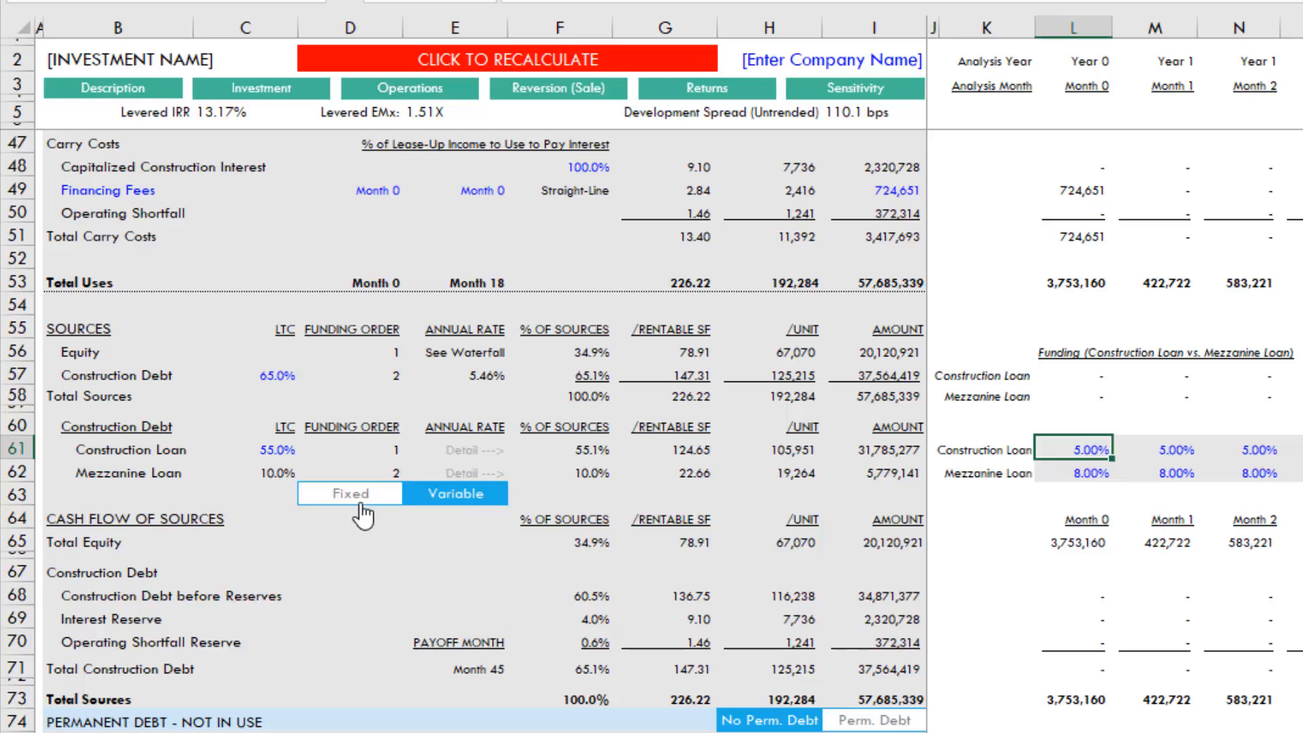
click(351, 493)
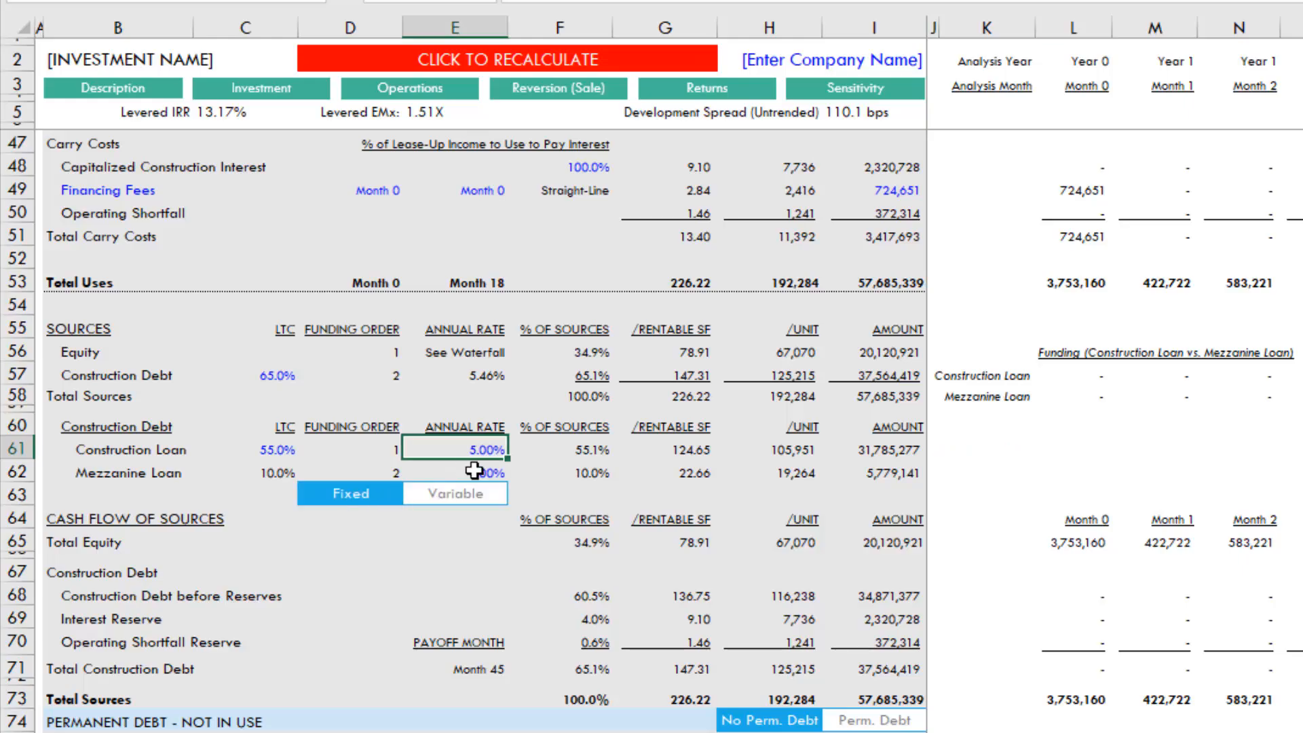
text(7.5%)
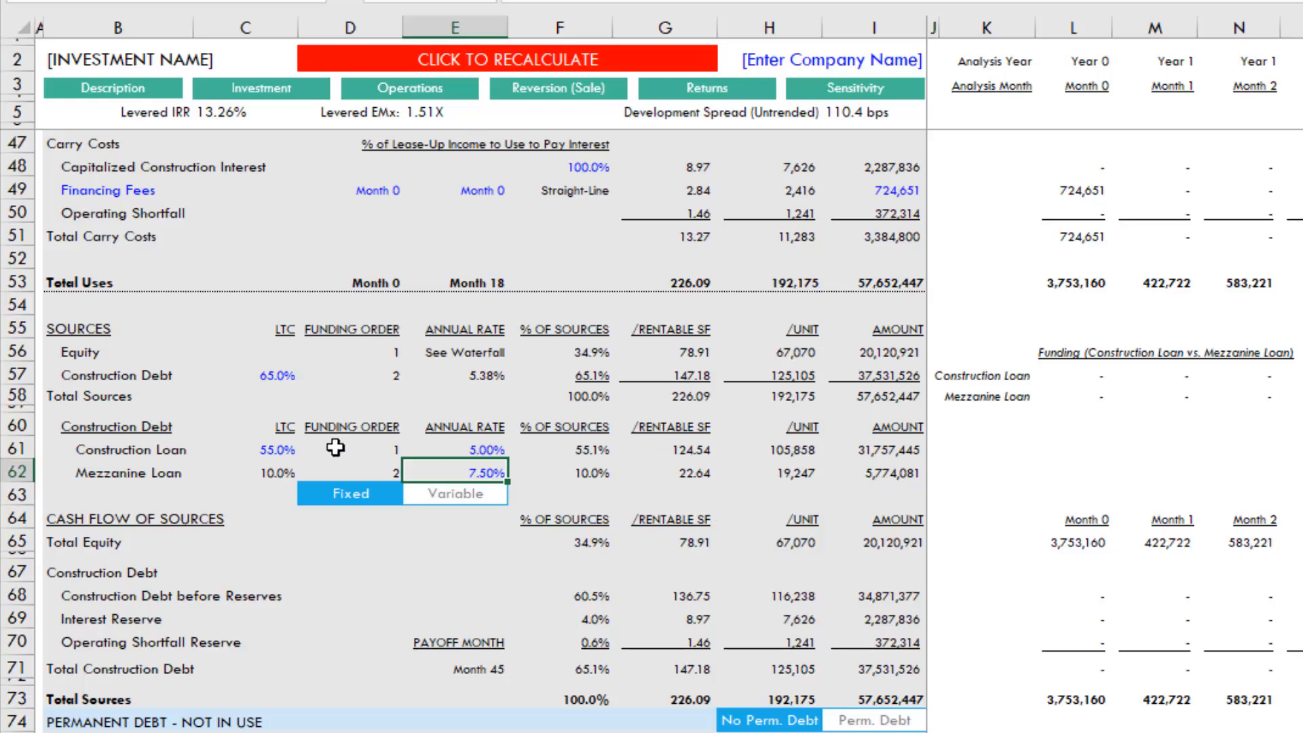
click(116, 449)
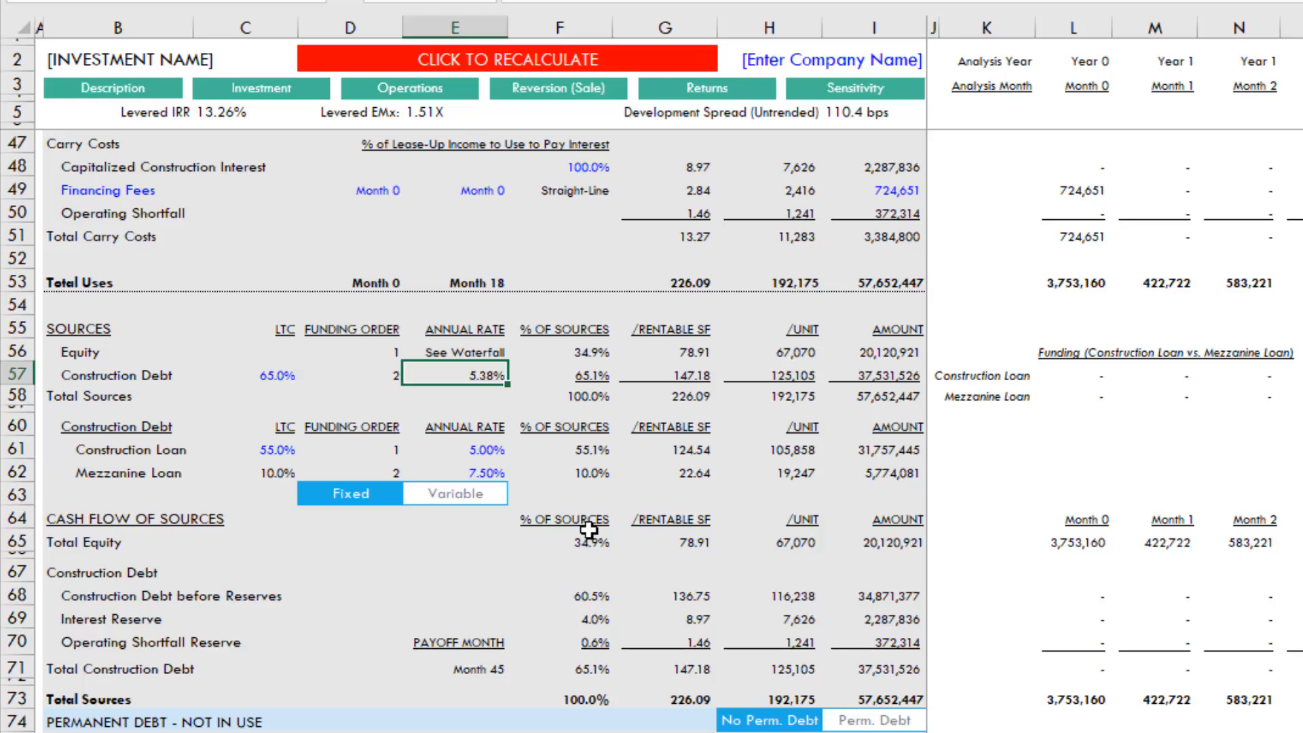
mouse_move(621, 450)
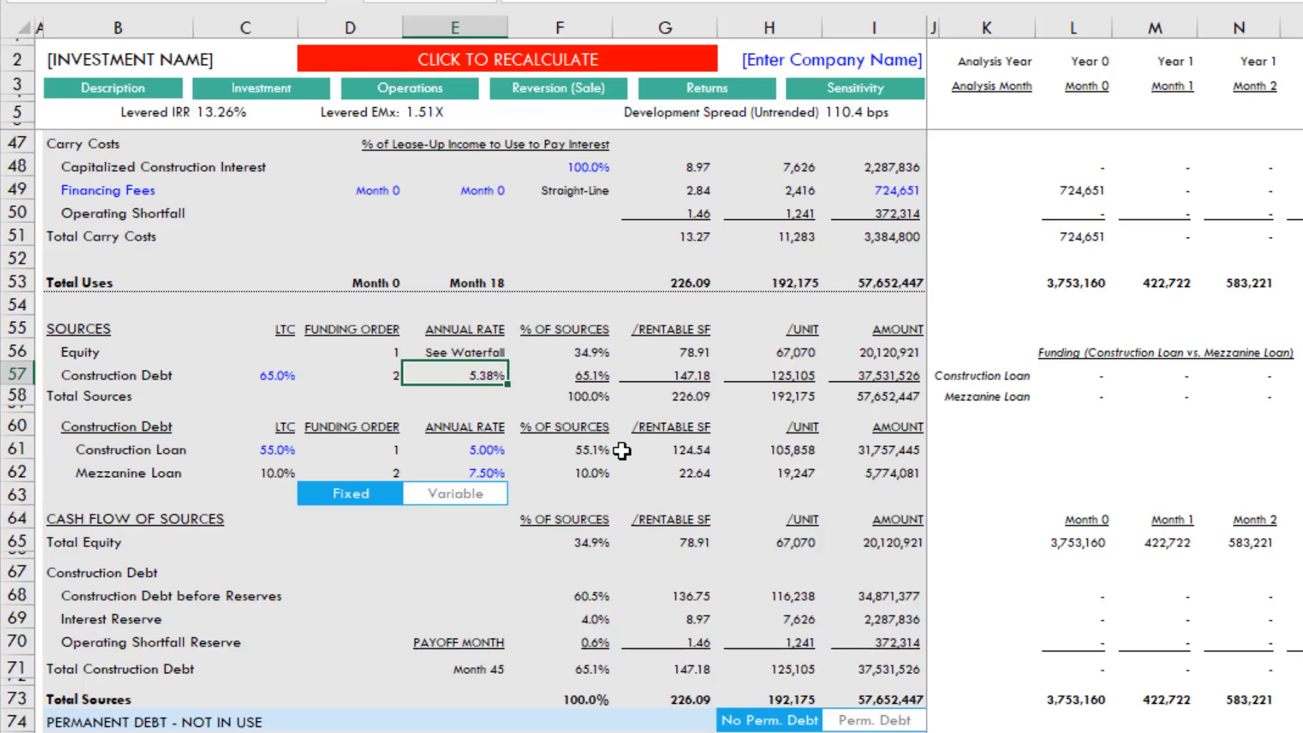